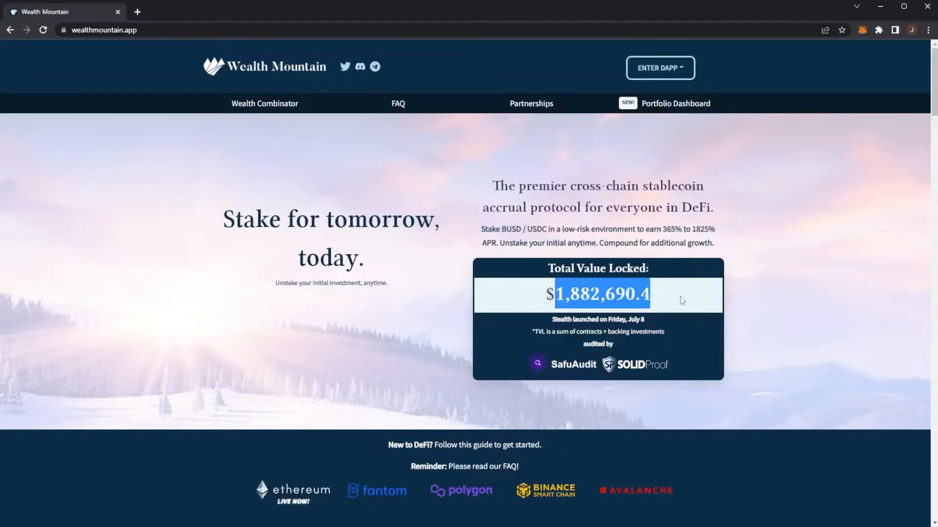
- Scroll down through the Wealth Mountain landing page content
{"action": "left_click", "coordinate": [657, 294]}
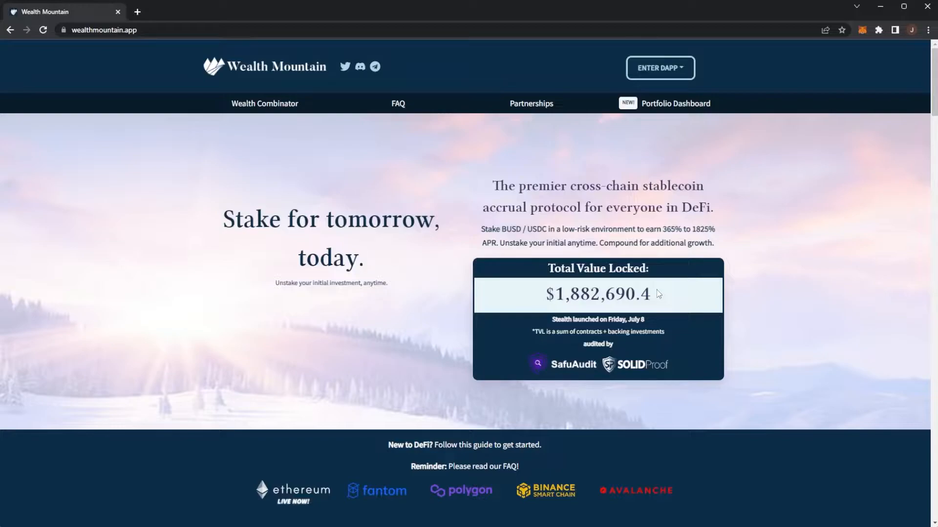
{"action": "mouse_move", "coordinate": [393, 252]}
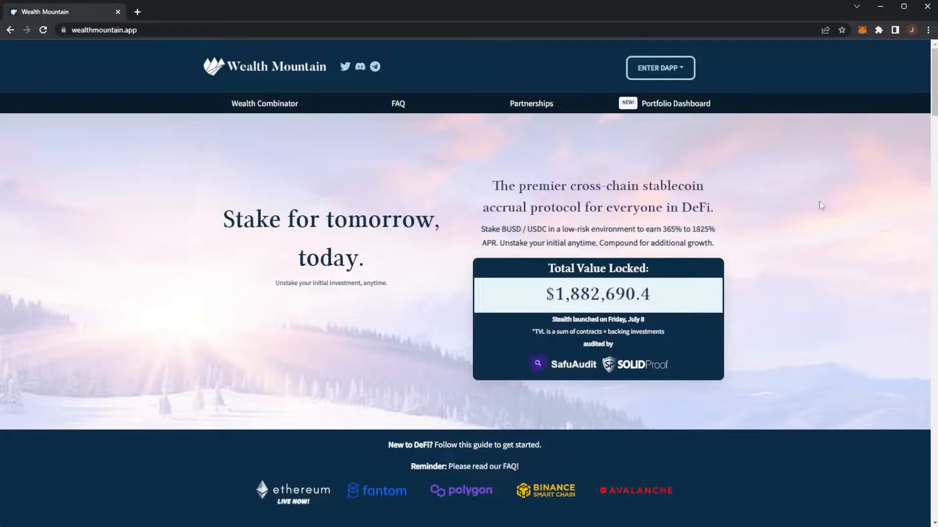
{"action": "mouse_move", "coordinate": [501, 225]}
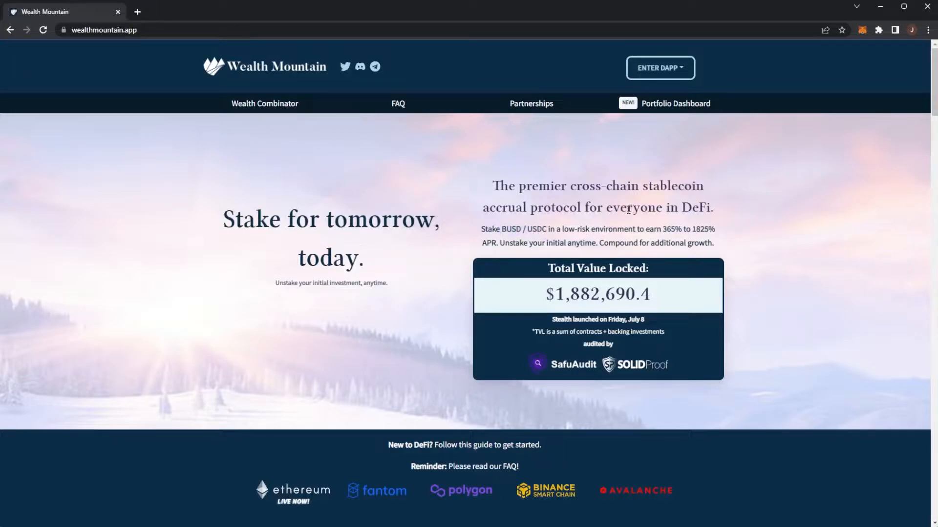
{"action": "mouse_move", "coordinate": [651, 207]}
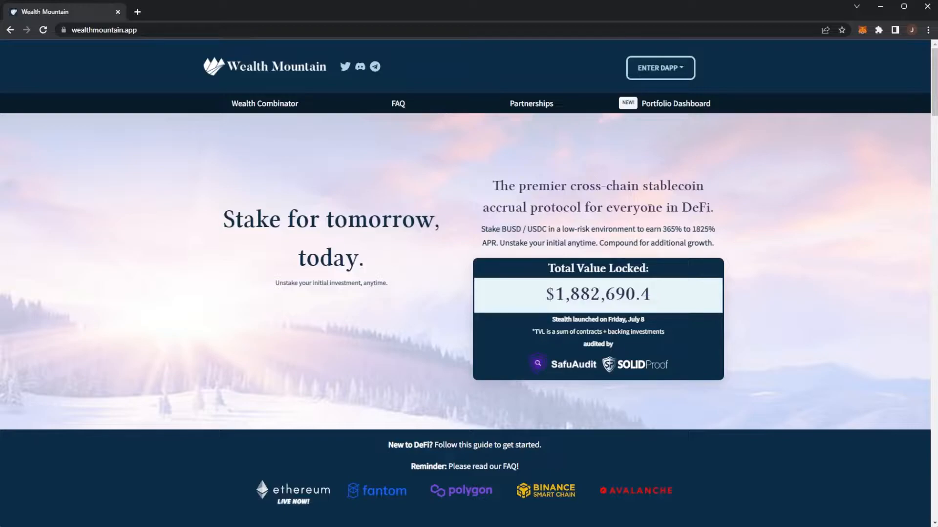
{"action": "scroll", "scroll_direction": "down", "scroll_amount": 3}
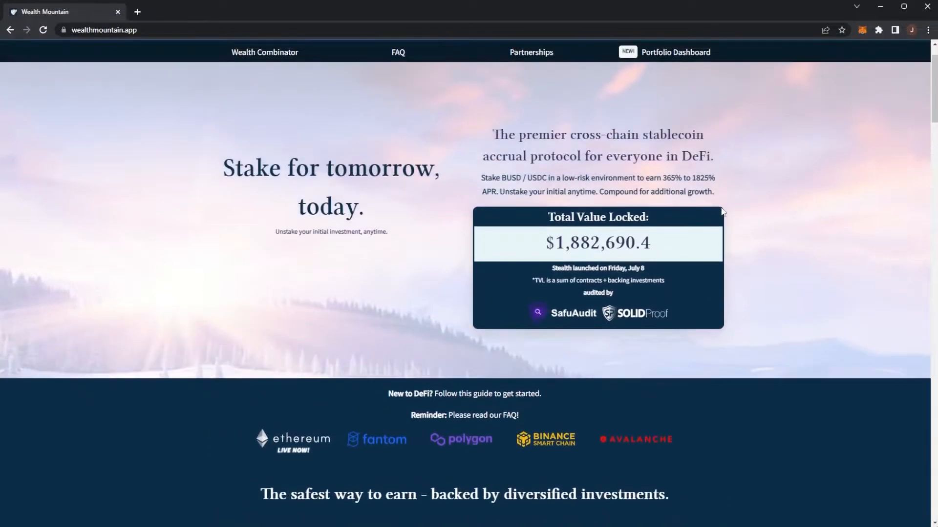
{"action": "scroll", "scroll_direction": "down", "scroll_amount": 3}
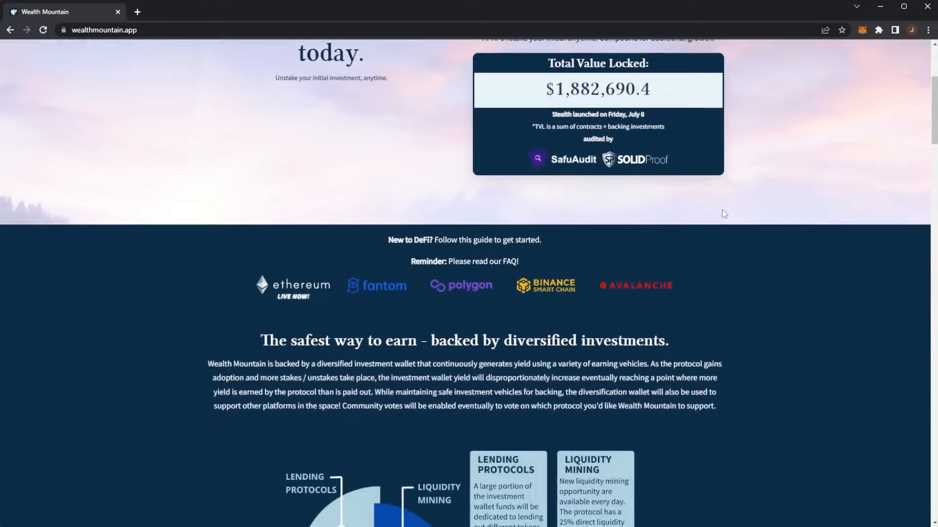
{"action": "scroll", "scroll_direction": "down", "scroll_amount": 3}
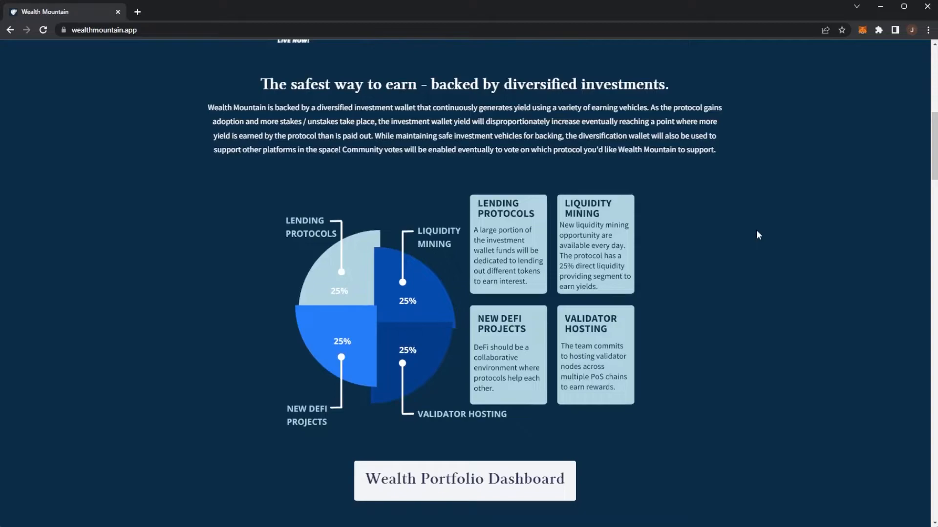
{"action": "scroll", "scroll_direction": "down", "scroll_amount": 3}
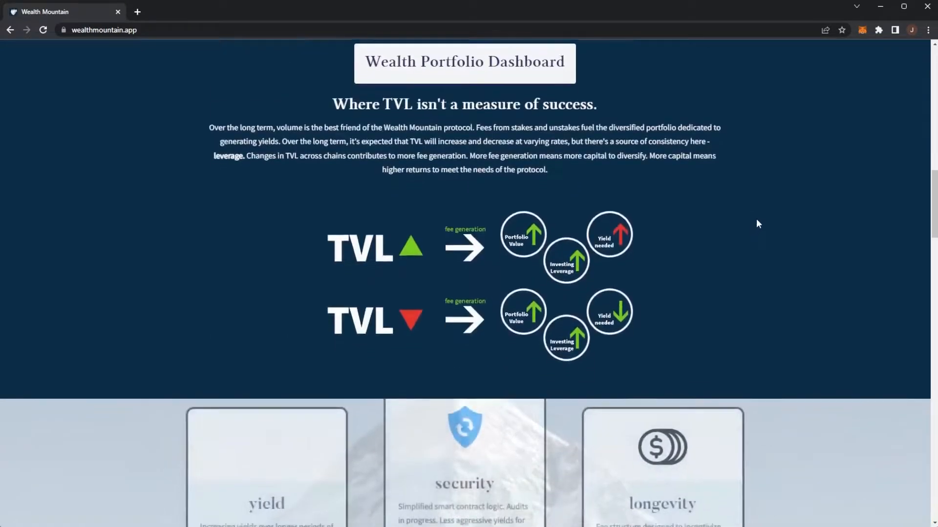
{"action": "scroll", "scroll_direction": "down", "scroll_amount": 3}
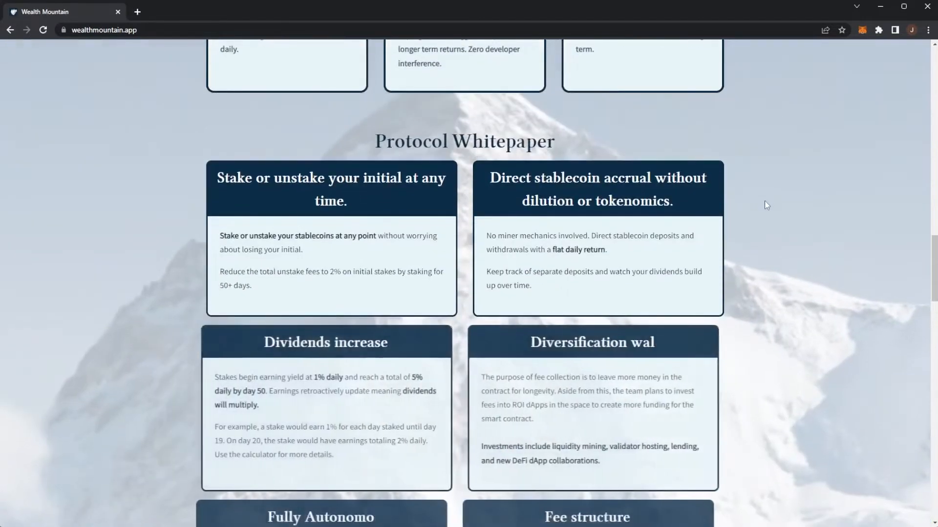
{"action": "scroll", "scroll_direction": "down", "scroll_amount": 3}
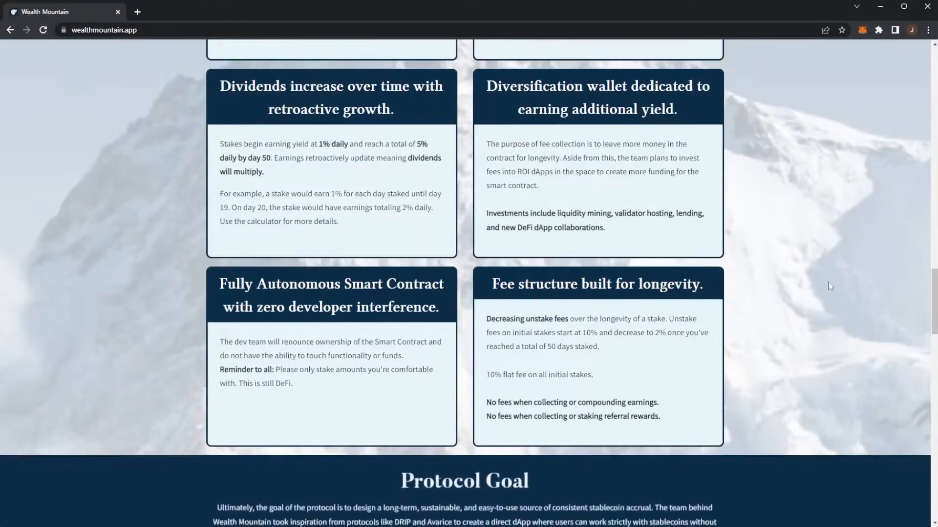
{"action": "scroll", "scroll_direction": "down", "scroll_amount": 3}
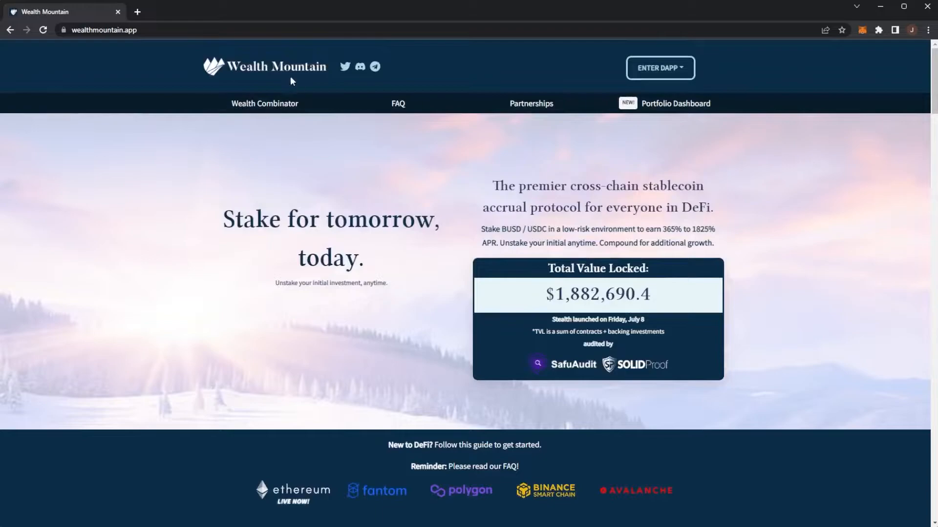
- Enter the Binance Smart Chain staking dApp and connect the wallet showing 2054.37 BUSD
{"action": "left_click", "coordinate": [675, 104]}
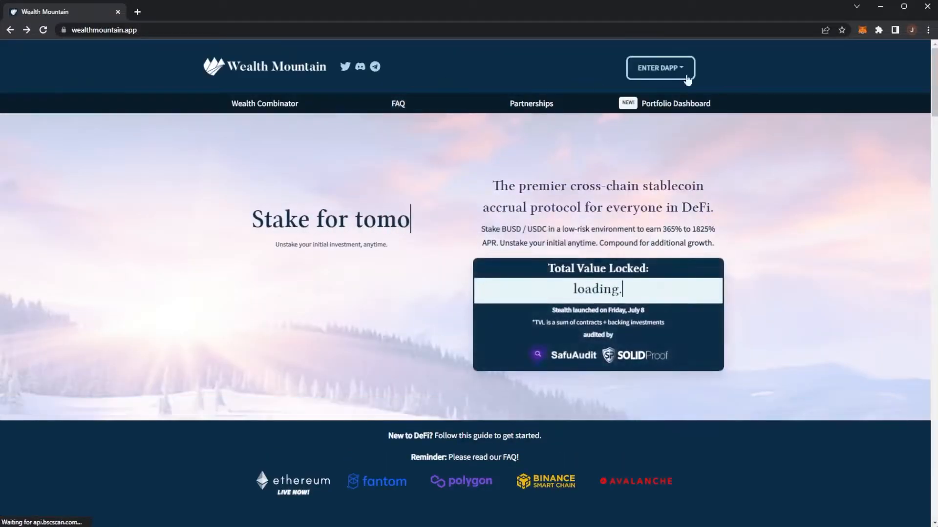
{"action": "left_click", "coordinate": [659, 67]}
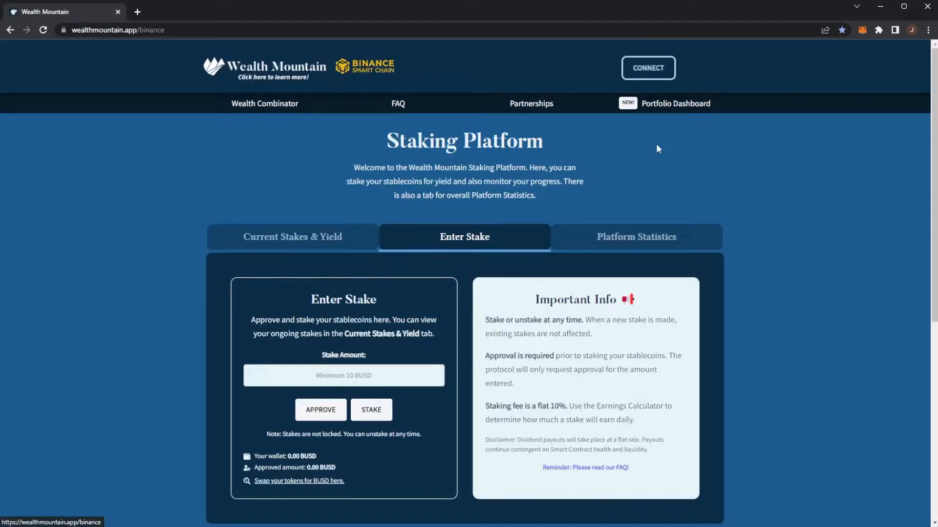
{"action": "left_click", "coordinate": [648, 67]}
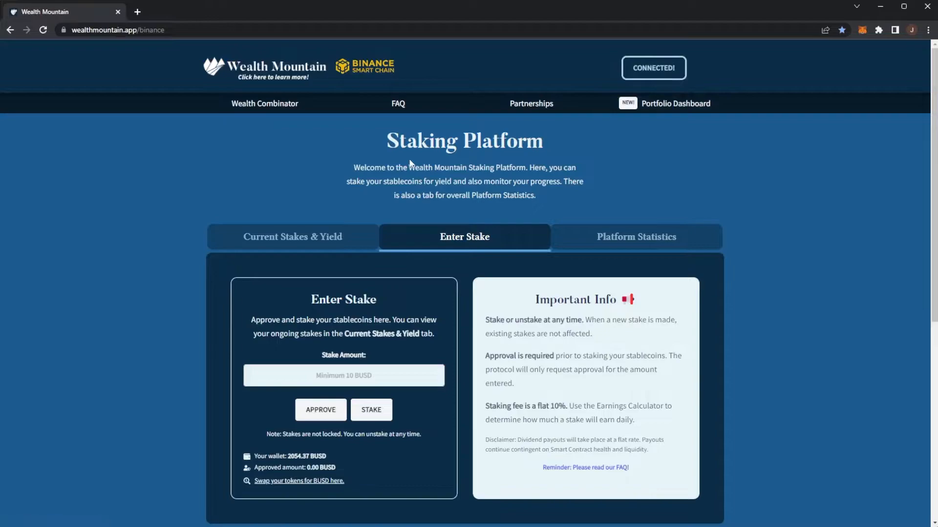
{"action": "mouse_move", "coordinate": [337, 251]}
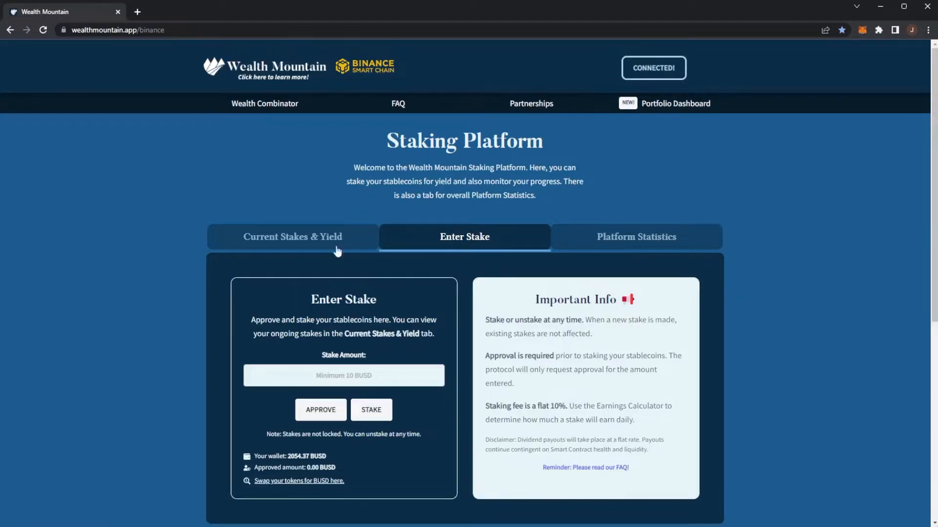
- Show Current Stakes & Yield with $46.88 staked and $3.751 total earnings
{"action": "left_click", "coordinate": [293, 236]}
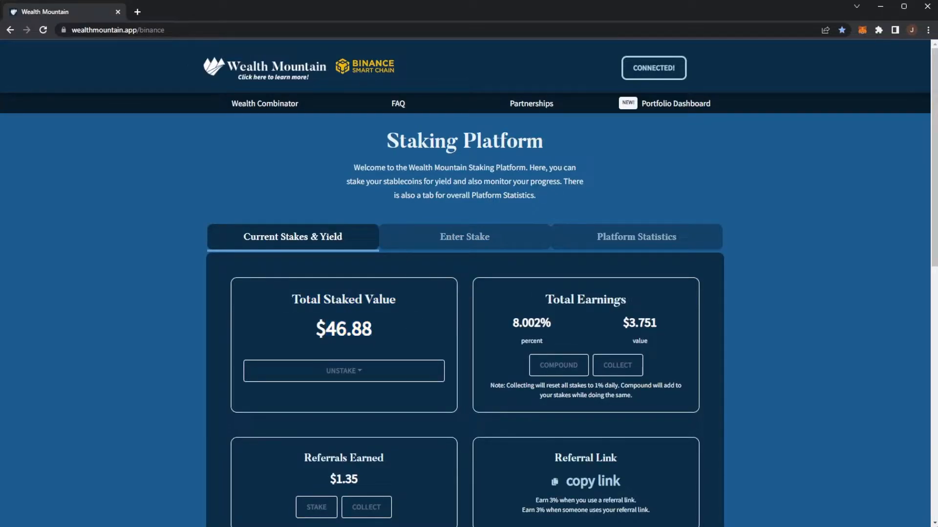
{"action": "double_click", "coordinate": [516, 323]}
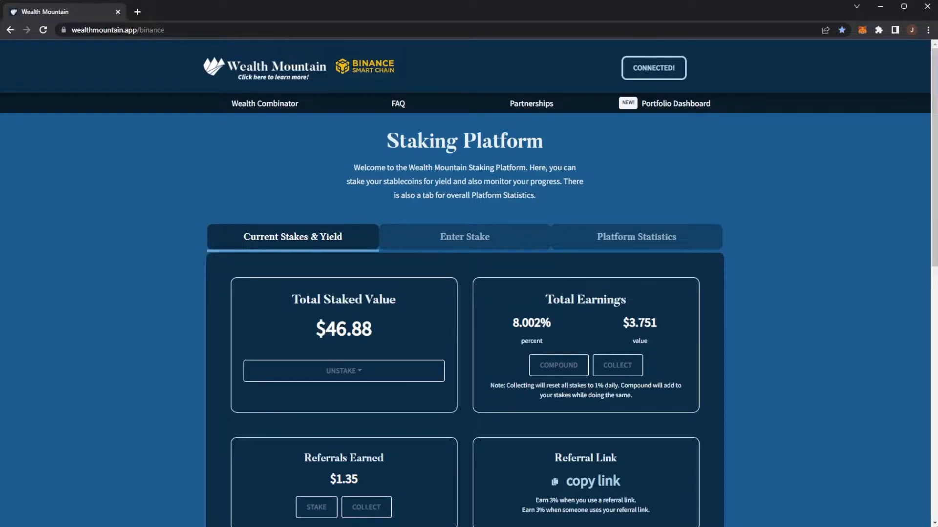
{"action": "scroll", "scroll_direction": "down", "scroll_amount": 3}
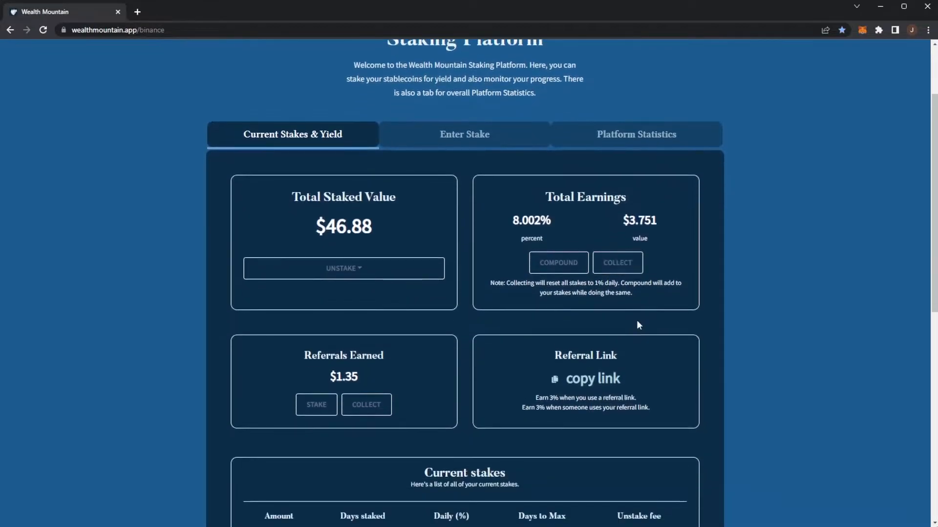
{"action": "scroll", "scroll_direction": "down", "scroll_amount": 3}
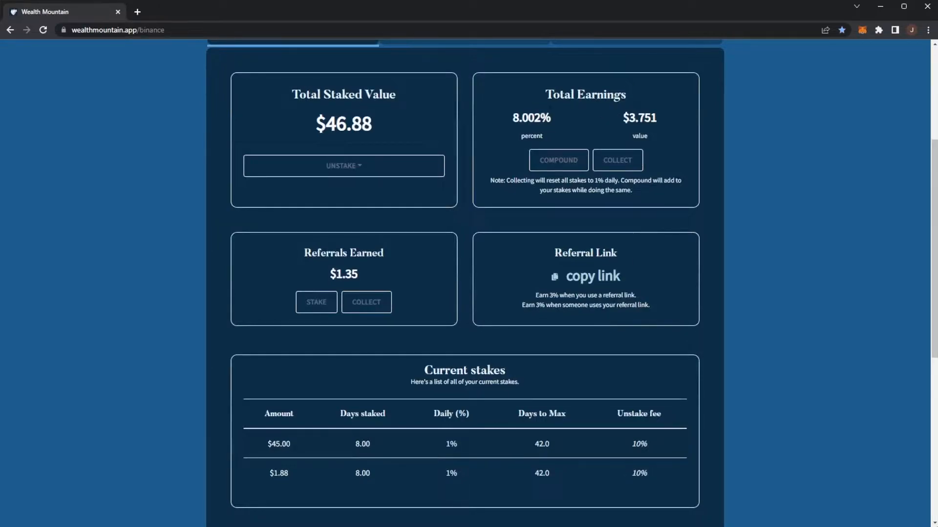
{"action": "mouse_move", "coordinate": [617, 223]}
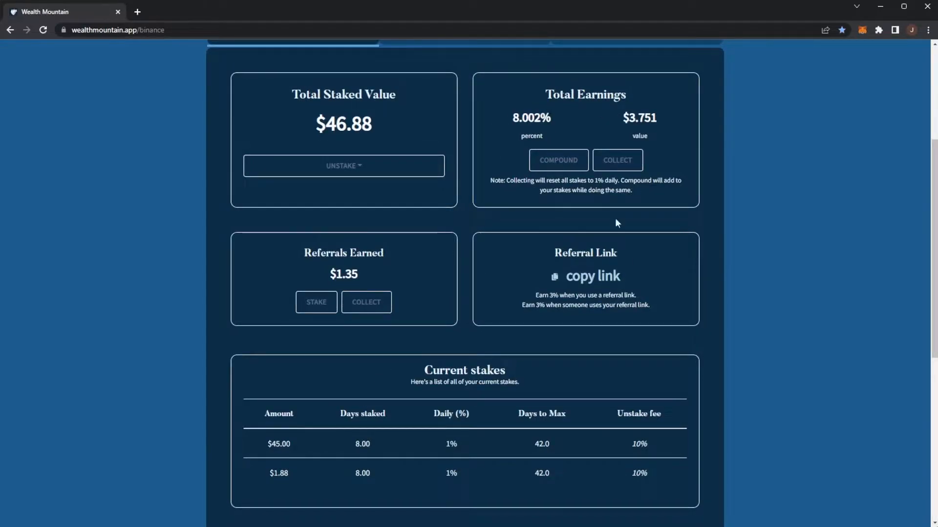
- Review the stakes table, emphasising the $1.88 stake and the $46.88 total staked
{"action": "double_click", "coordinate": [278, 473]}
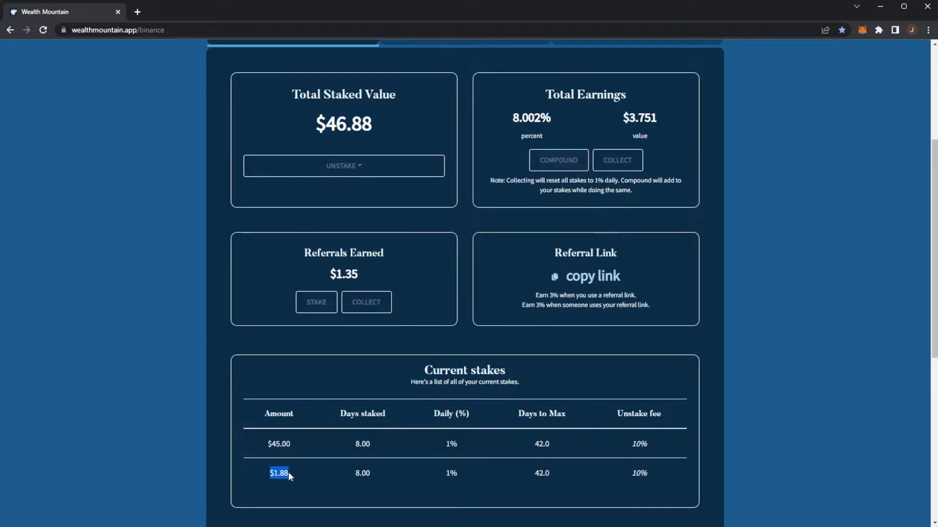
{"action": "mouse_move", "coordinate": [460, 268]}
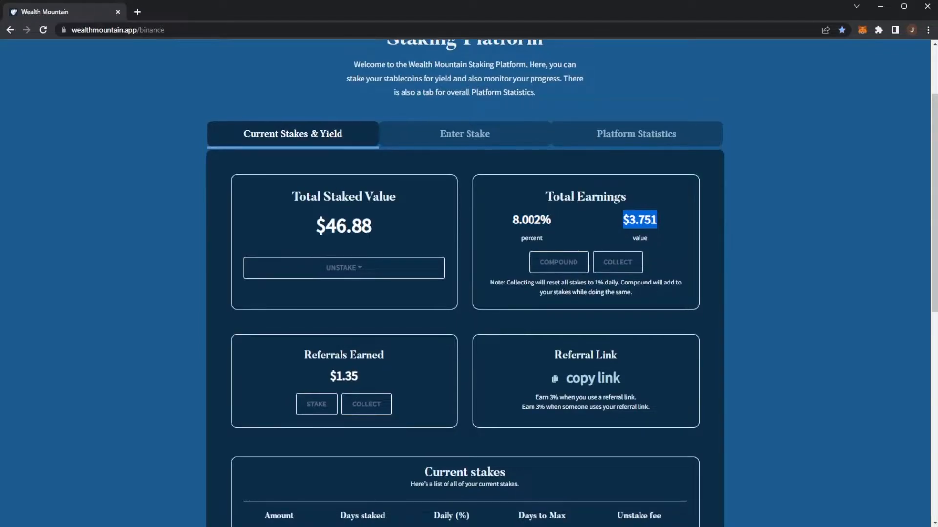
{"action": "scroll", "scroll_direction": "down", "scroll_amount": 3}
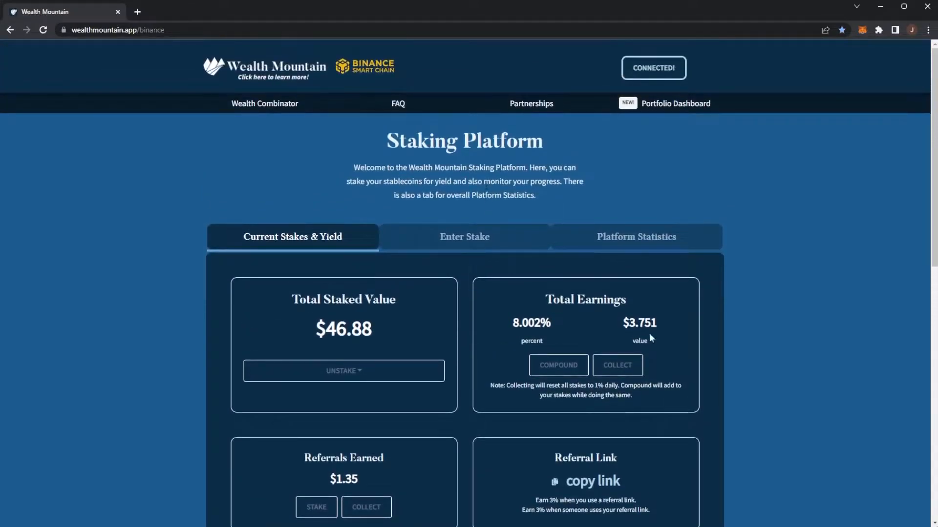
{"action": "double_click", "coordinate": [329, 329]}
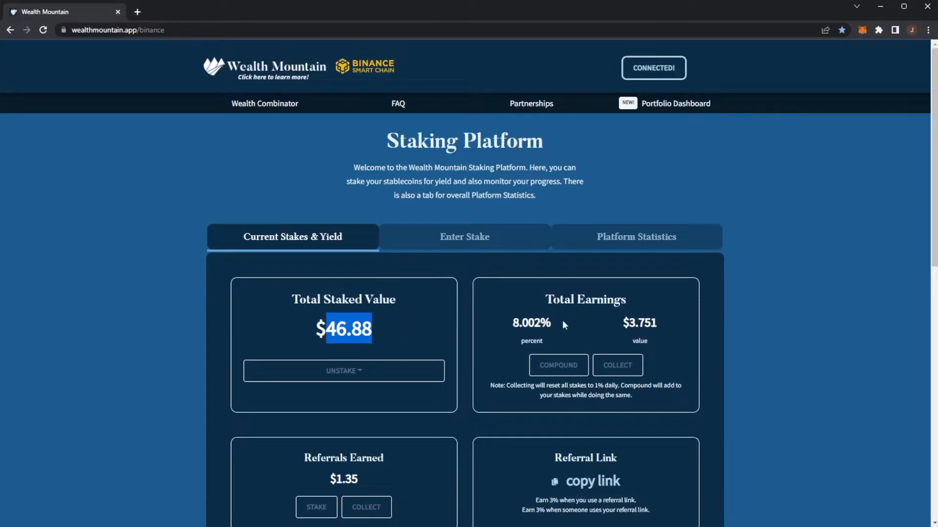
- Open the FAQ in a new tab and scroll the landing page to the fee Summary tables
{"action": "left_click", "coordinate": [398, 103]}
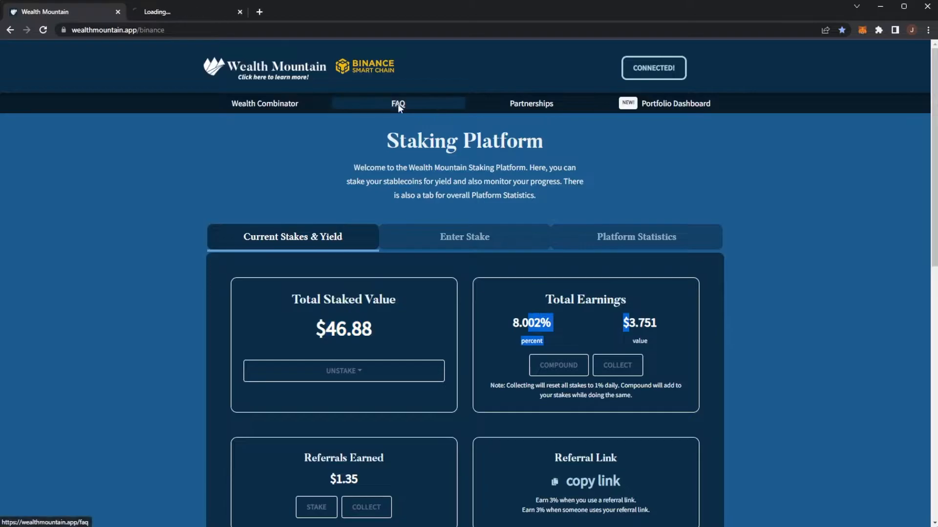
{"action": "left_click", "coordinate": [398, 103]}
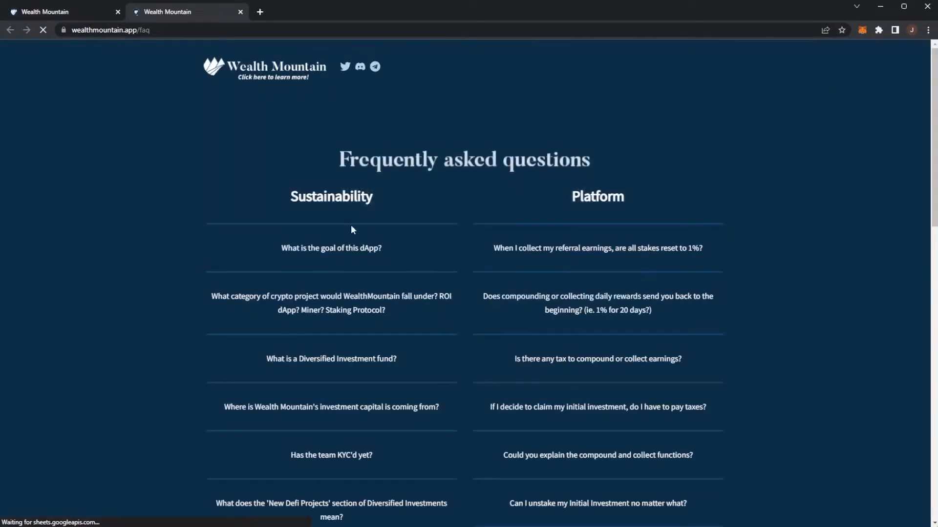
{"action": "scroll", "scroll_direction": "down", "scroll_amount": 3}
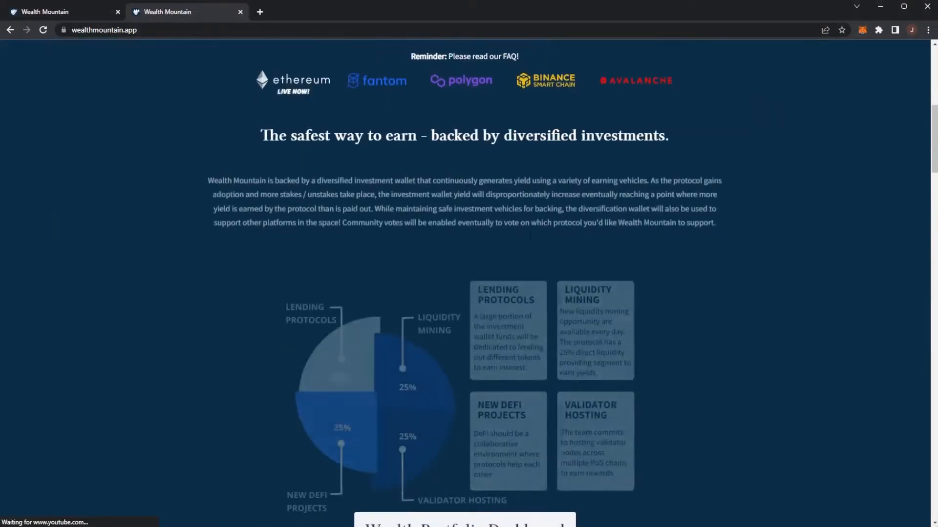
{"action": "scroll", "scroll_direction": "down", "scroll_amount": 3}
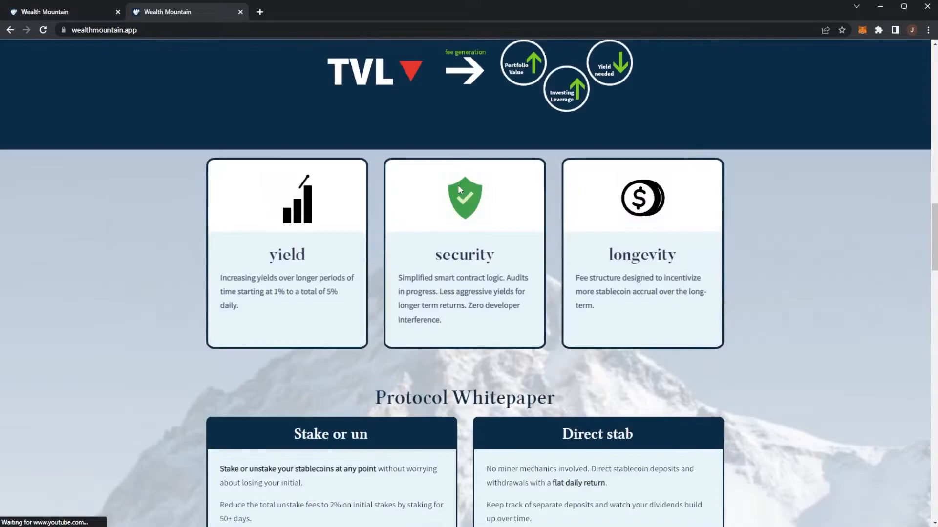
{"action": "scroll", "scroll_direction": "down", "scroll_amount": 3}
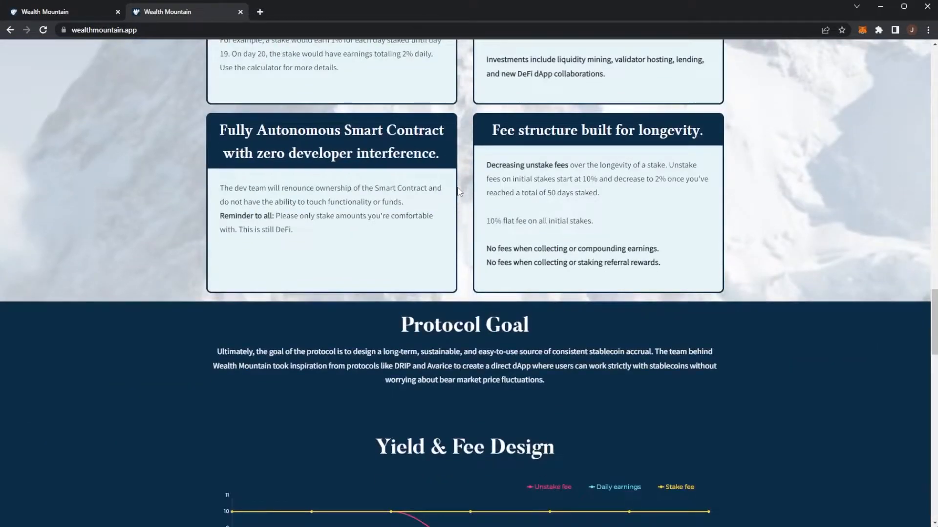
{"action": "scroll", "scroll_direction": "down", "scroll_amount": 3}
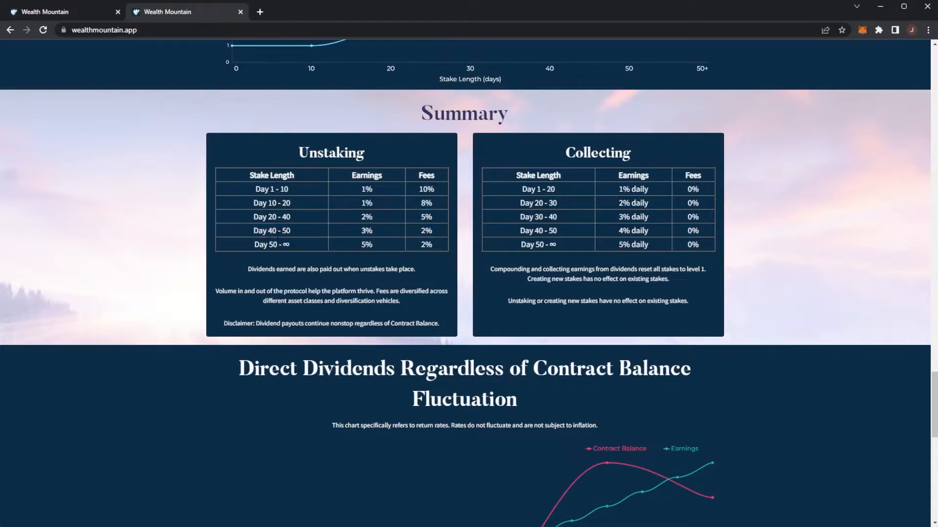
- Emphasise the Day 1-10 tier and its 1% earnings, toggling between summary and dashboard tabs
{"action": "double_click", "coordinate": [366, 244]}
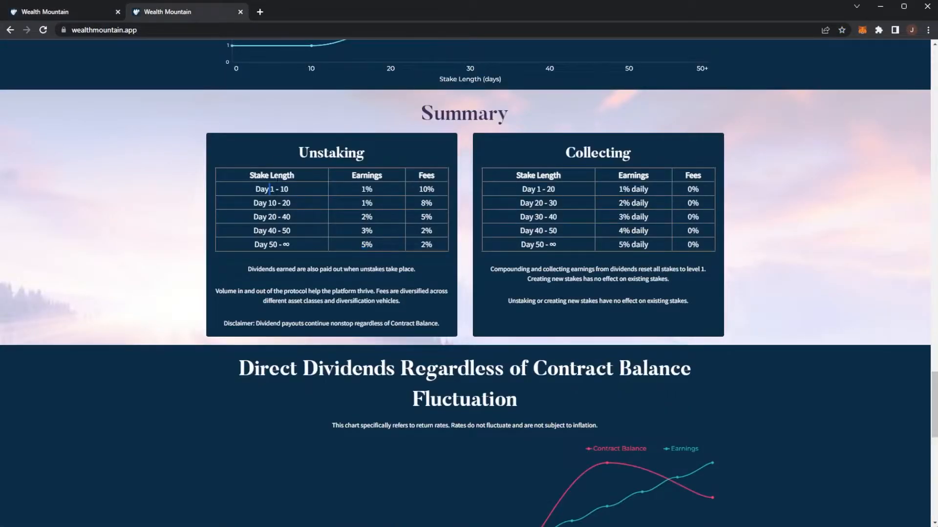
{"action": "double_click", "coordinate": [423, 189]}
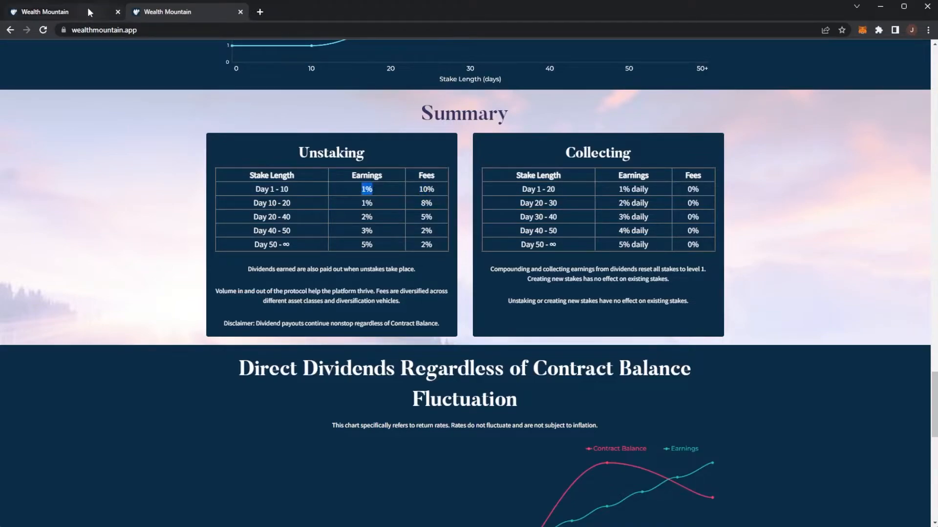
{"action": "left_click", "coordinate": [42, 12]}
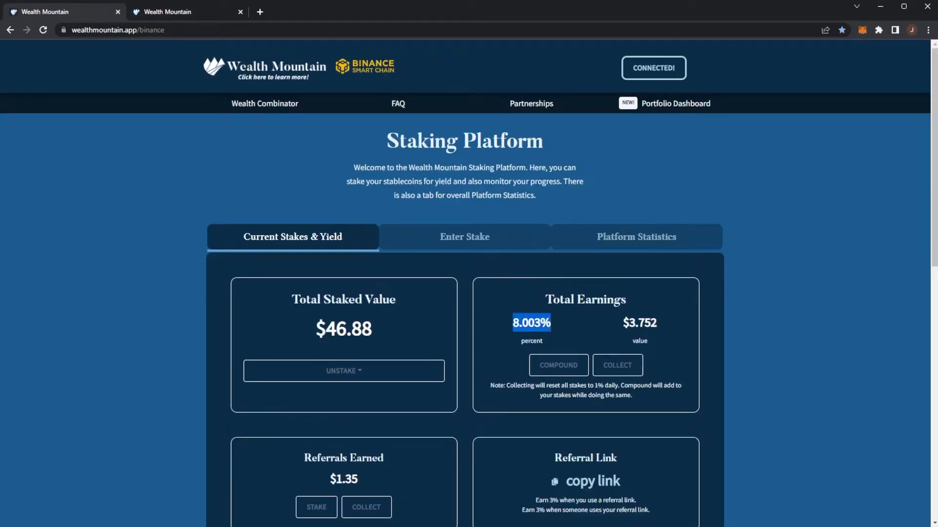
{"action": "left_click", "coordinate": [187, 12]}
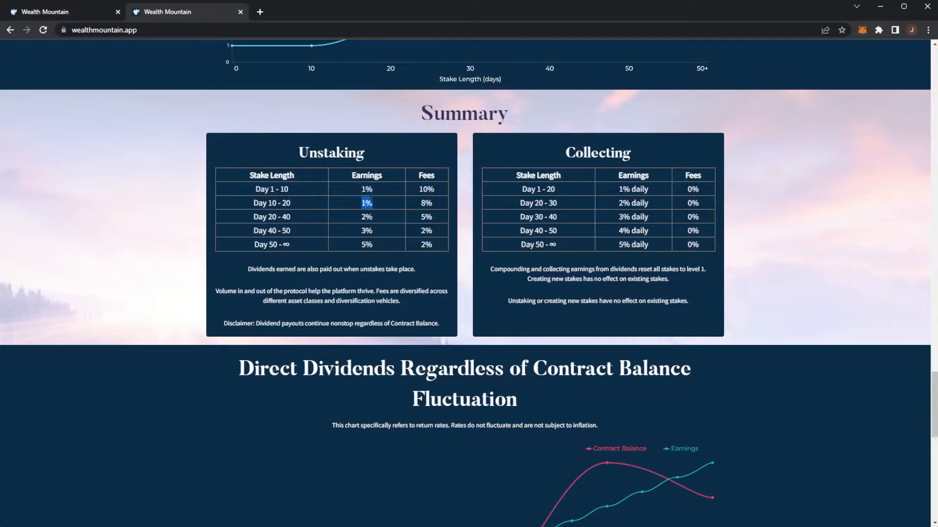
{"action": "left_click", "coordinate": [60, 12]}
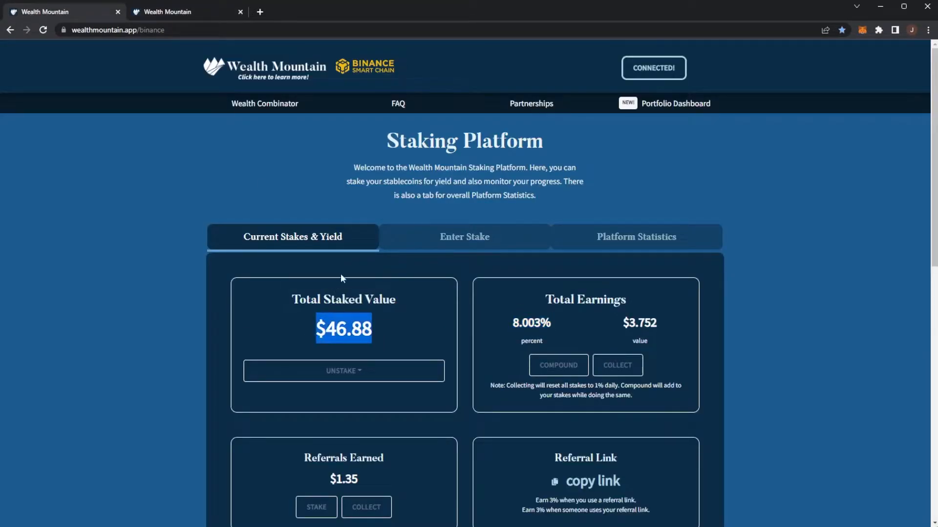
{"action": "left_click", "coordinate": [185, 12]}
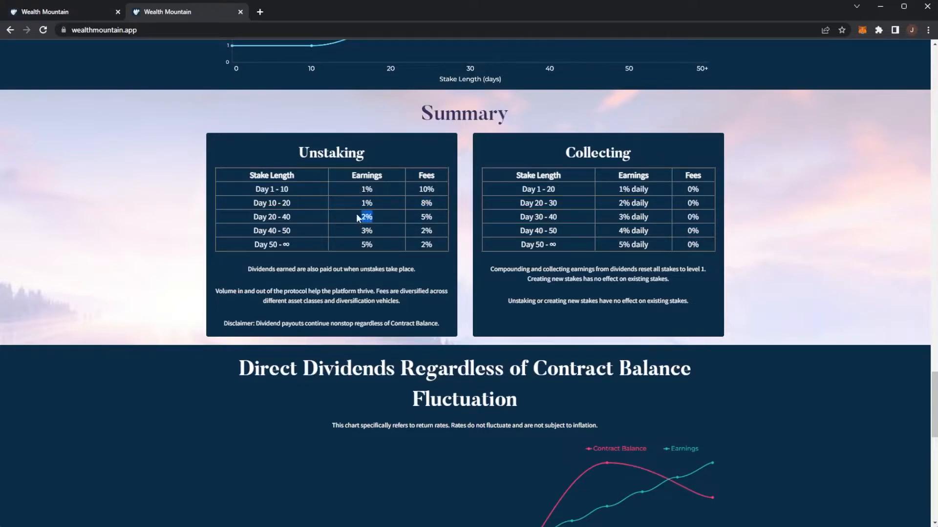
{"action": "mouse_move", "coordinate": [82, 17]}
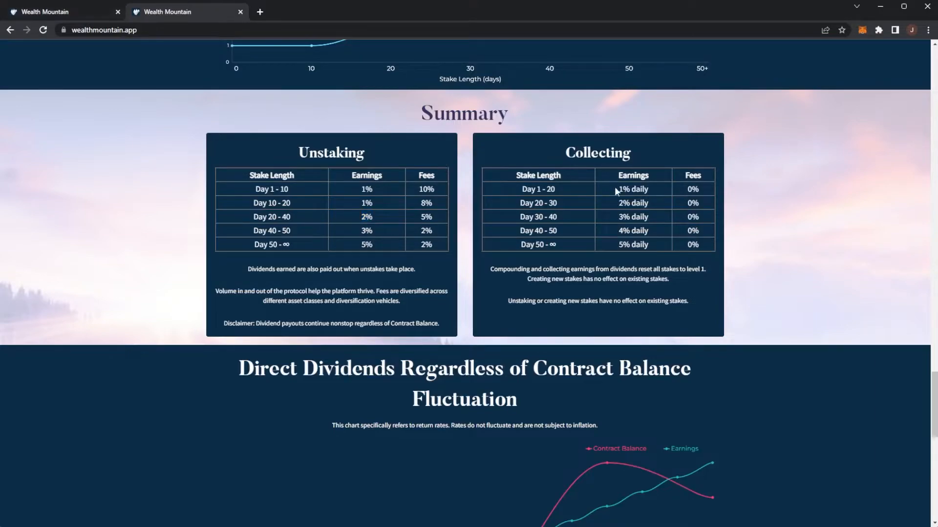
- Highlight the 1% daily collecting earnings, then review the $3.752 earnings on the dashboard
{"action": "double_click", "coordinate": [632, 189]}
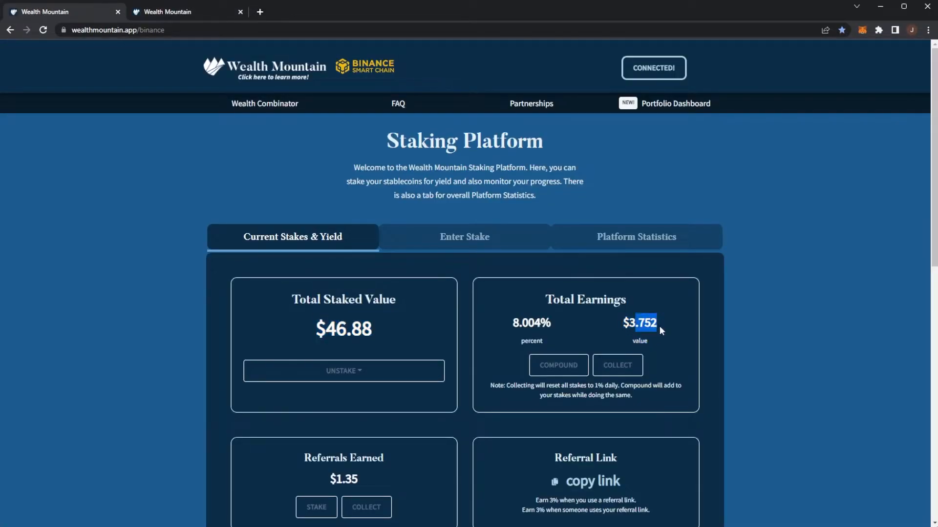
{"action": "mouse_move", "coordinate": [596, 352]}
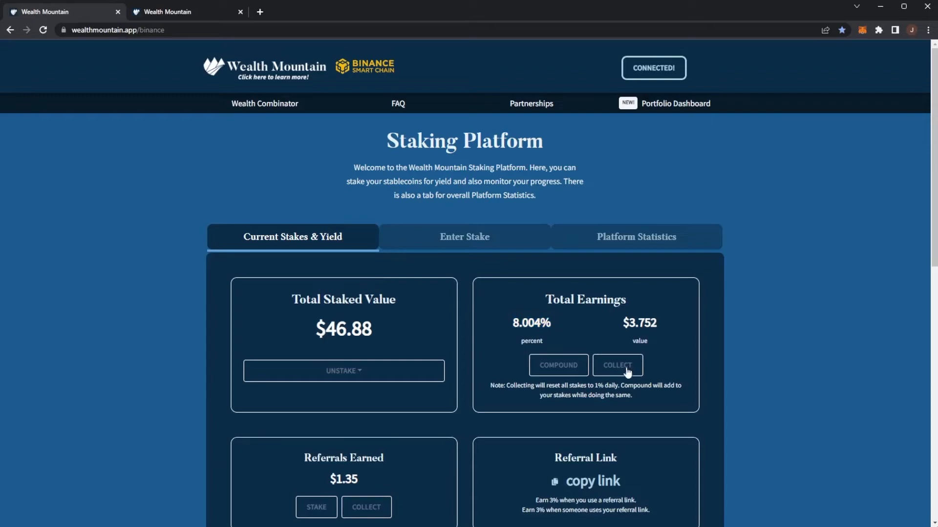
{"action": "scroll", "scroll_direction": "down", "scroll_amount": 3}
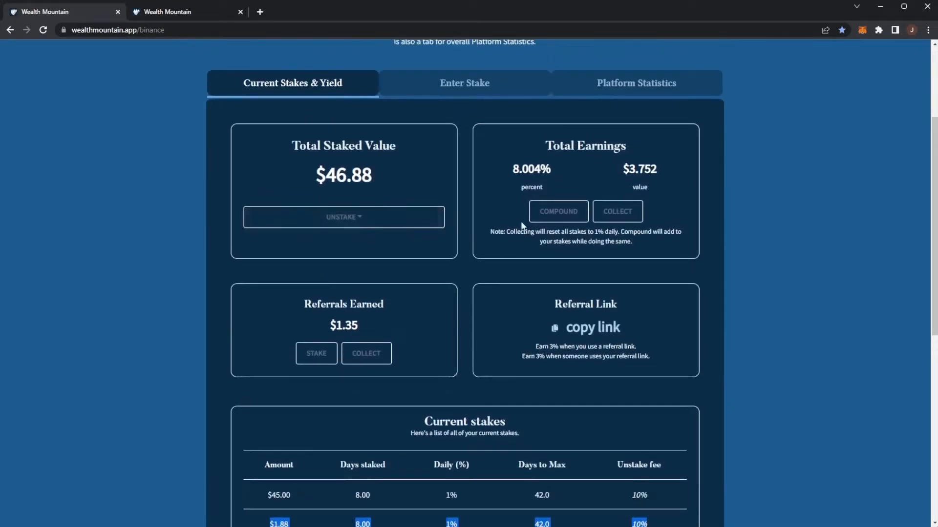
{"action": "scroll", "scroll_direction": "down", "scroll_amount": 3}
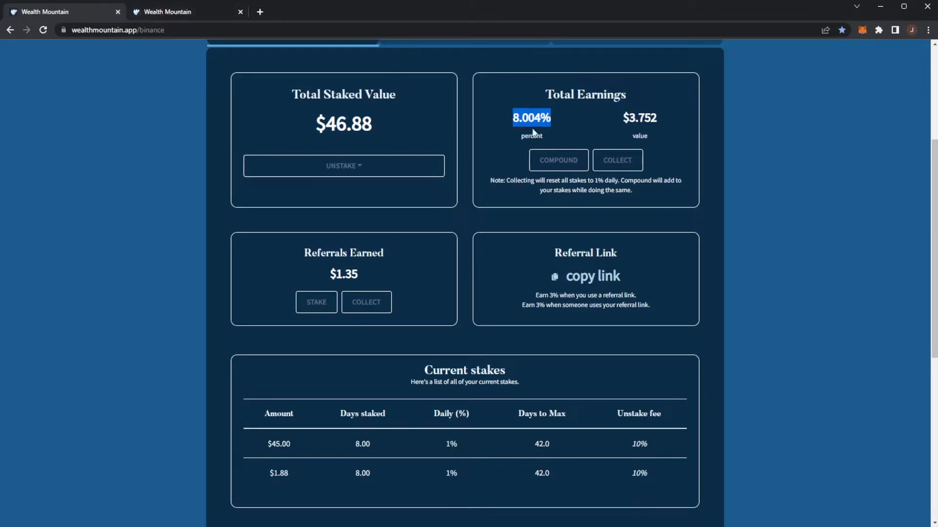
{"action": "mouse_move", "coordinate": [558, 159]}
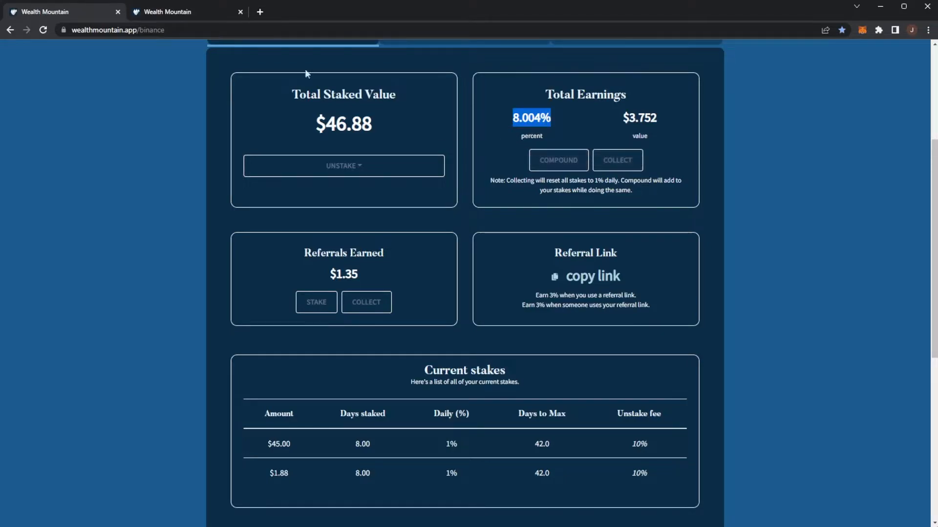
{"action": "mouse_move", "coordinate": [388, 273]}
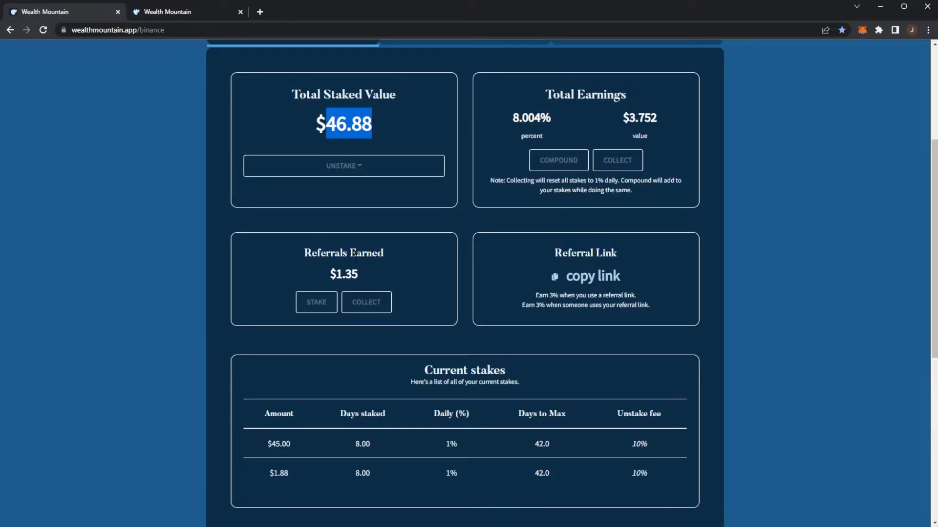
{"action": "left_click", "coordinate": [417, 266]}
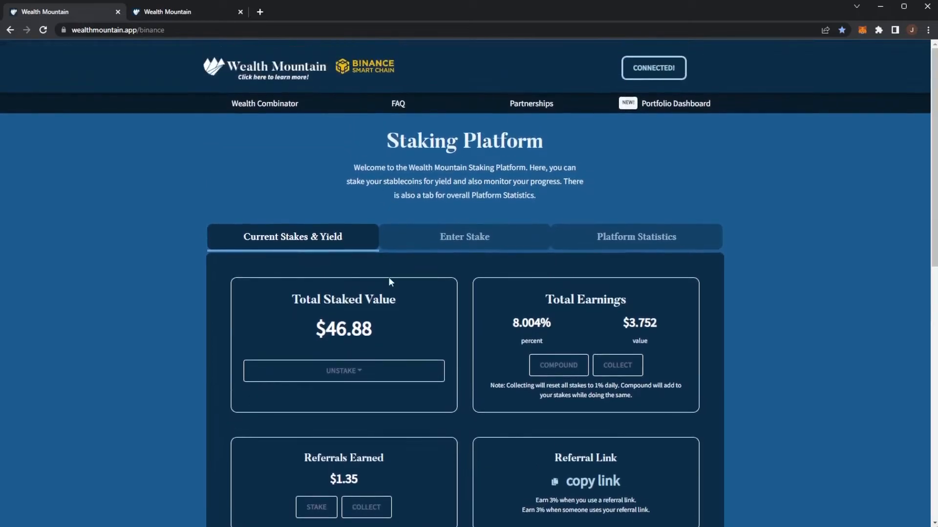
- Highlight the 8% unstake fee for days 10-20, then the $1.35 referral earnings on the dashboard
{"action": "scroll", "scroll_direction": "down", "scroll_amount": 3}
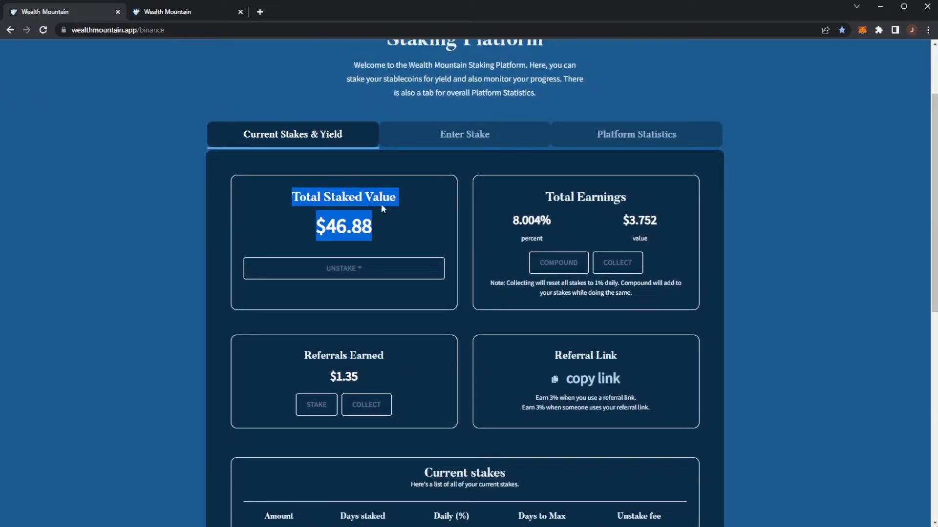
{"action": "mouse_move", "coordinate": [248, 112]}
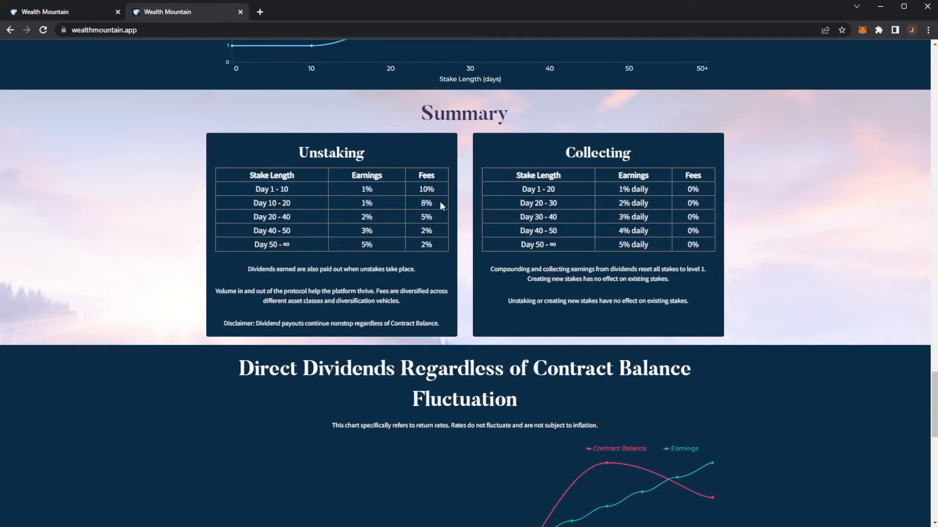
{"action": "double_click", "coordinate": [425, 203]}
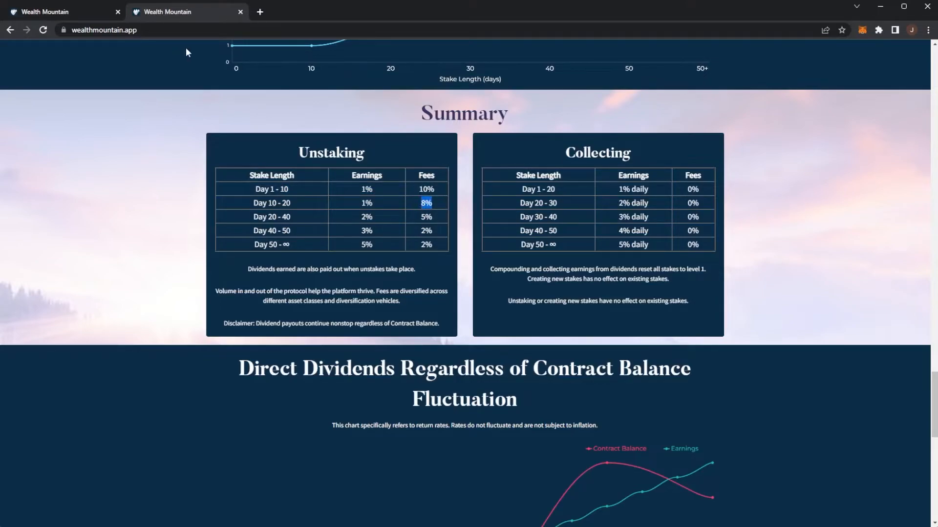
{"action": "left_click", "coordinate": [62, 11]}
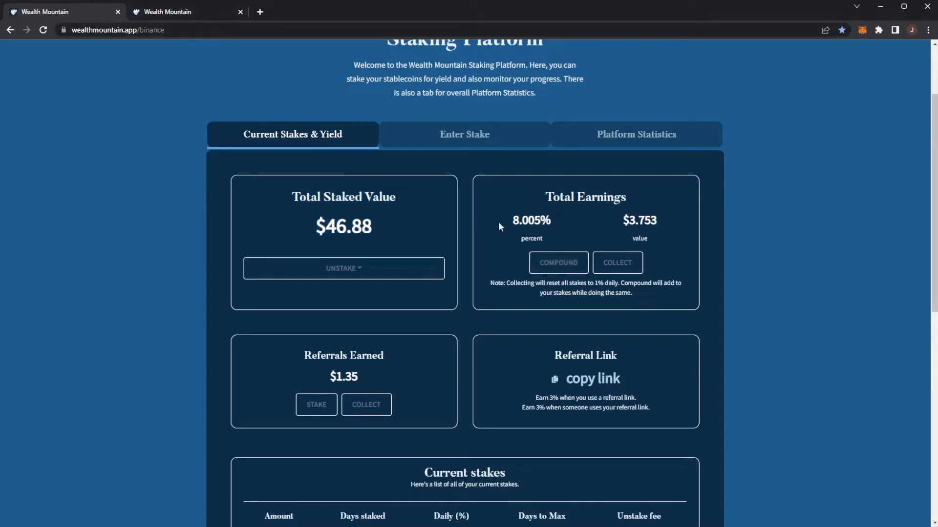
{"action": "double_click", "coordinate": [531, 219]}
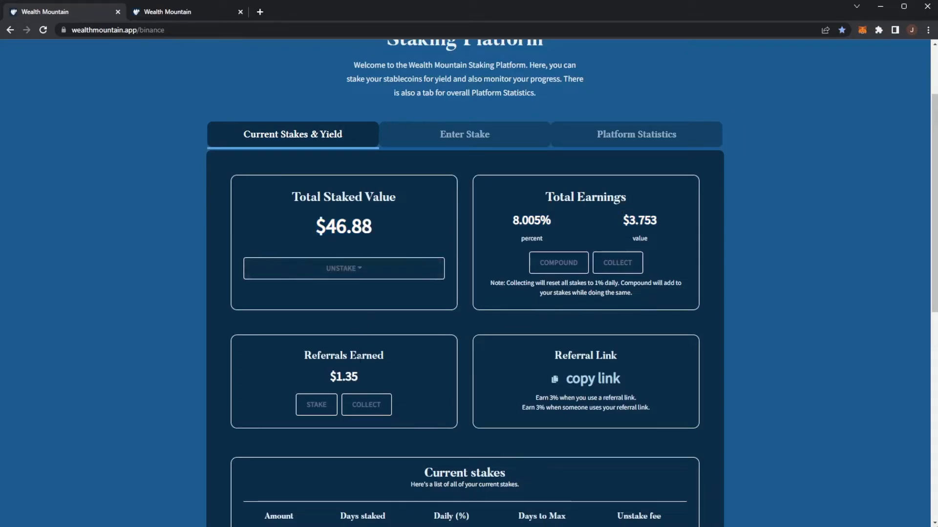
{"action": "left_click_drag", "start_coordinate": [534, 398], "coordinate": [575, 397]}
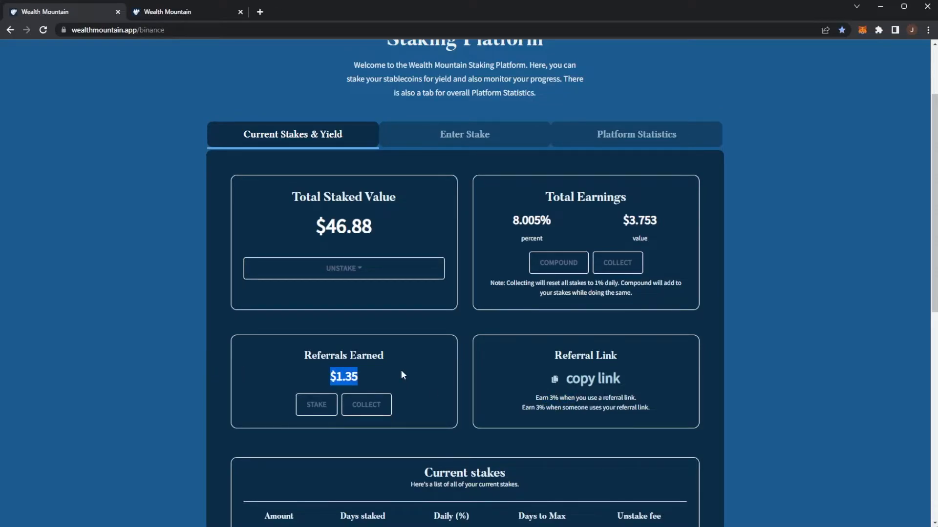
- Compare the first two unstaking rows with the stakes list, ending on the $3.753 earnings dashboard
{"action": "left_click", "coordinate": [60, 12]}
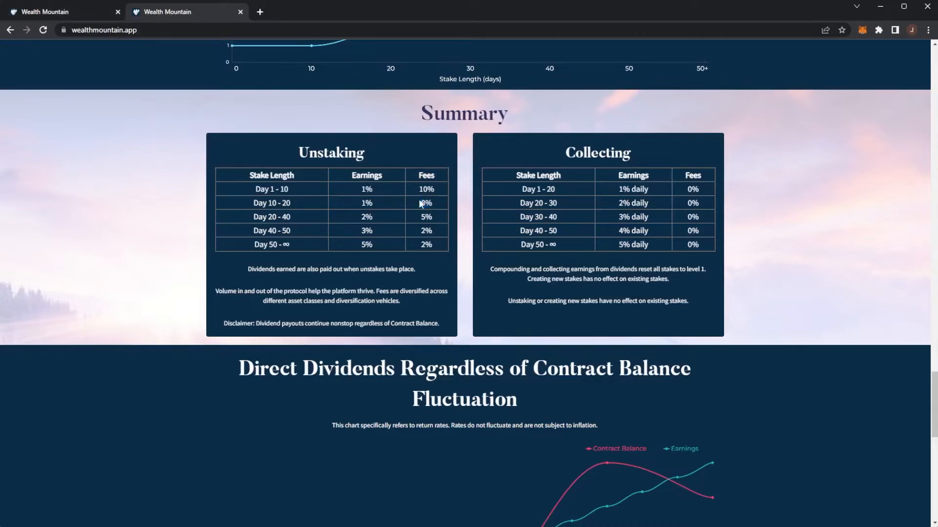
{"action": "left_click_drag", "start_coordinate": [250, 189], "coordinate": [435, 203]}
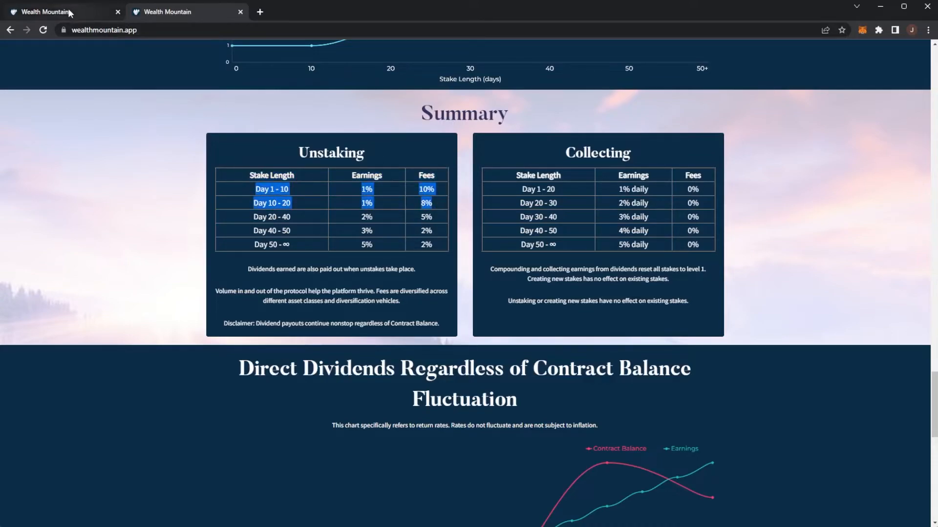
{"action": "left_click", "coordinate": [42, 12]}
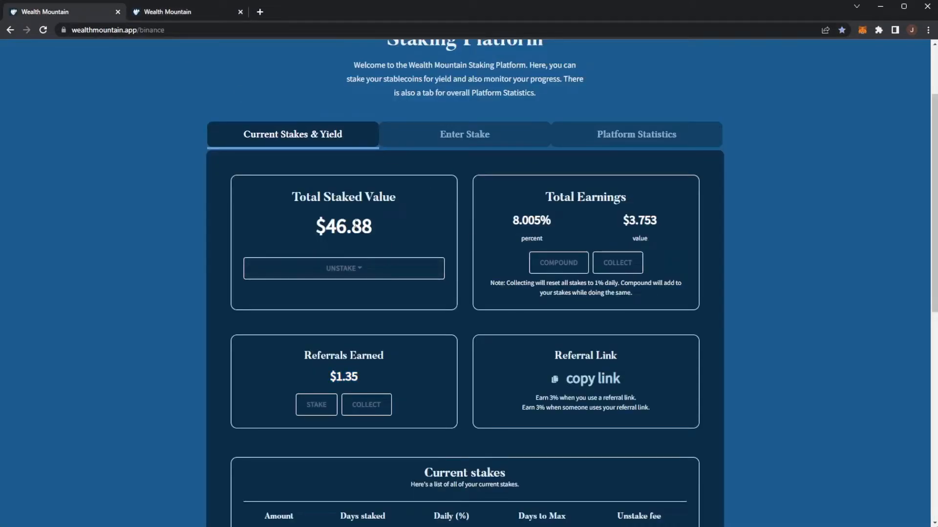
{"action": "mouse_move", "coordinate": [553, 406]}
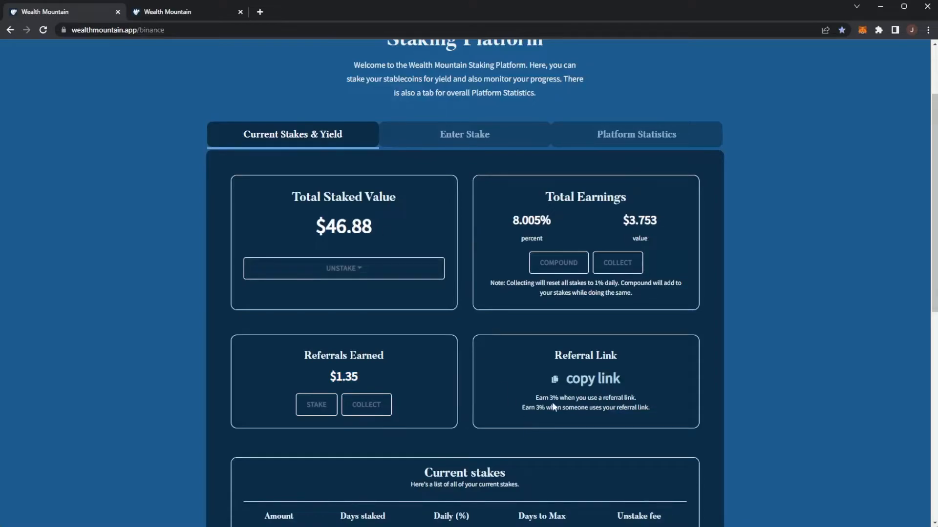
{"action": "left_click_drag", "start_coordinate": [311, 355], "coordinate": [371, 380]}
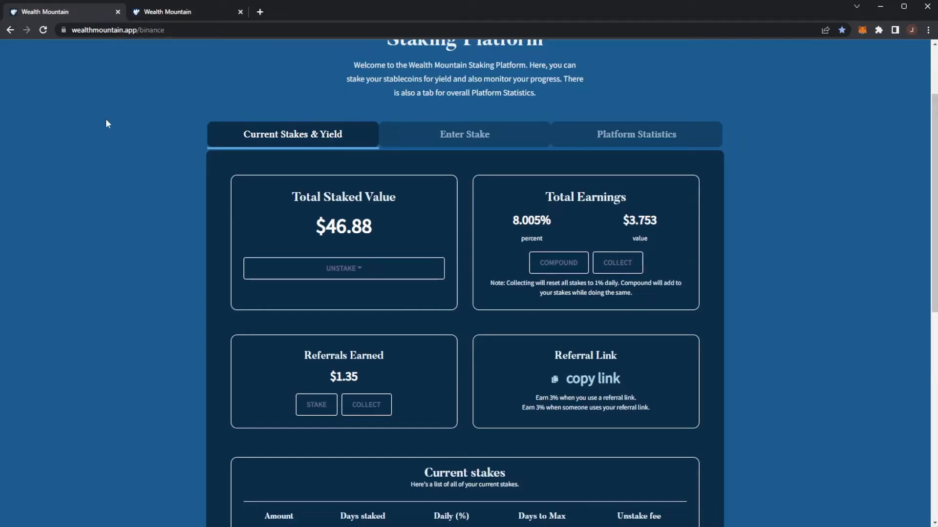
{"action": "left_click", "coordinate": [185, 12]}
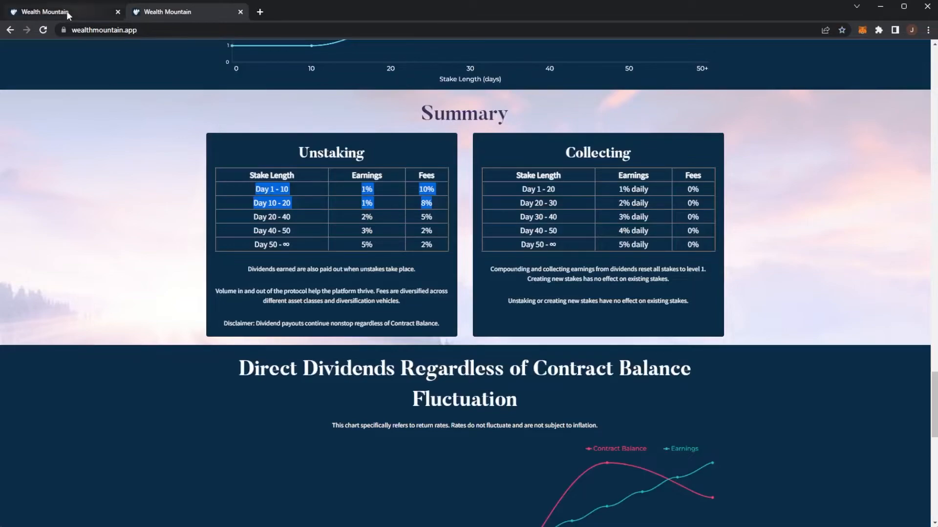
{"action": "left_click", "coordinate": [42, 12]}
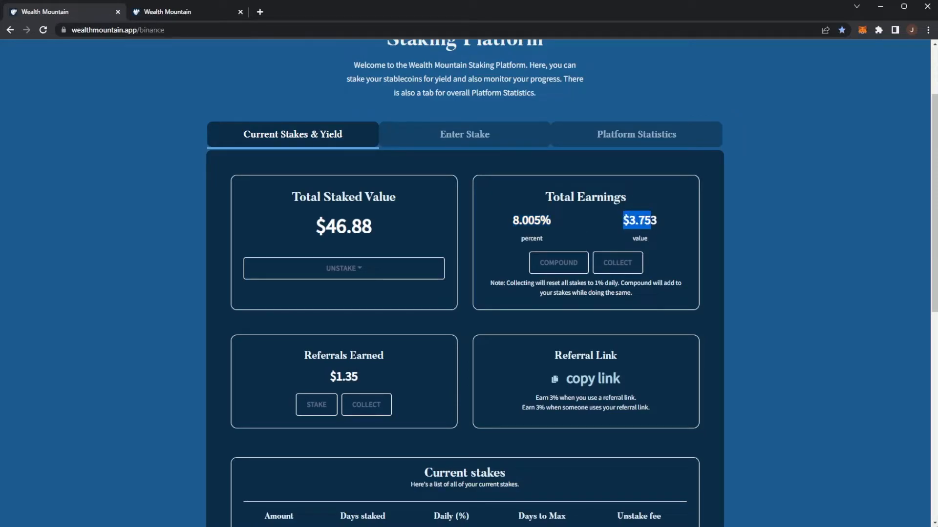
- Emphasise the Day 20-40 unstaking tier, review the Yield & Fee Design chart and return to the page top
{"action": "scroll", "scroll_direction": "down", "scroll_amount": 3}
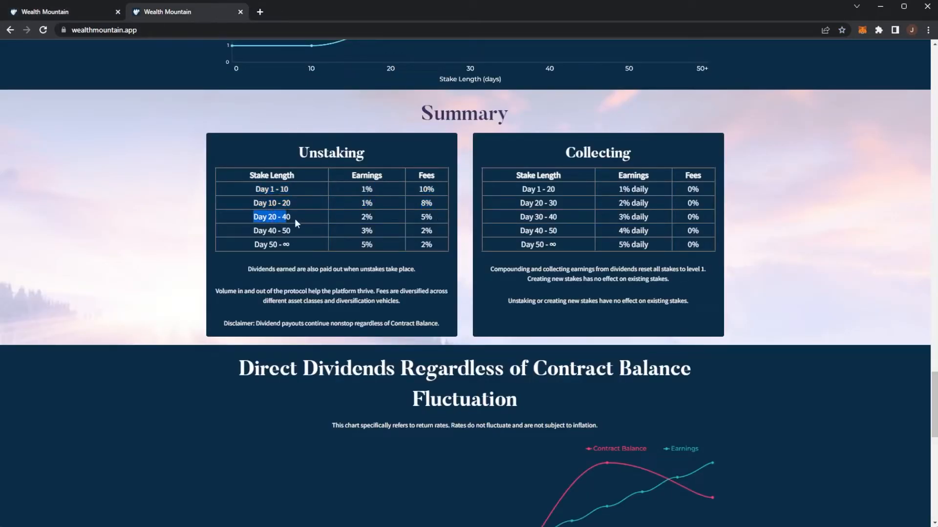
{"action": "mouse_move", "coordinate": [419, 190]}
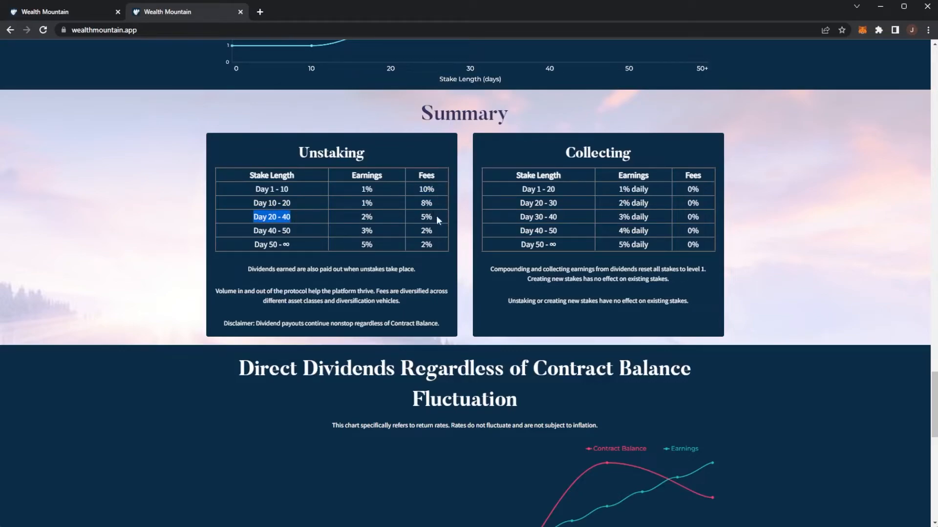
{"action": "double_click", "coordinate": [426, 217]}
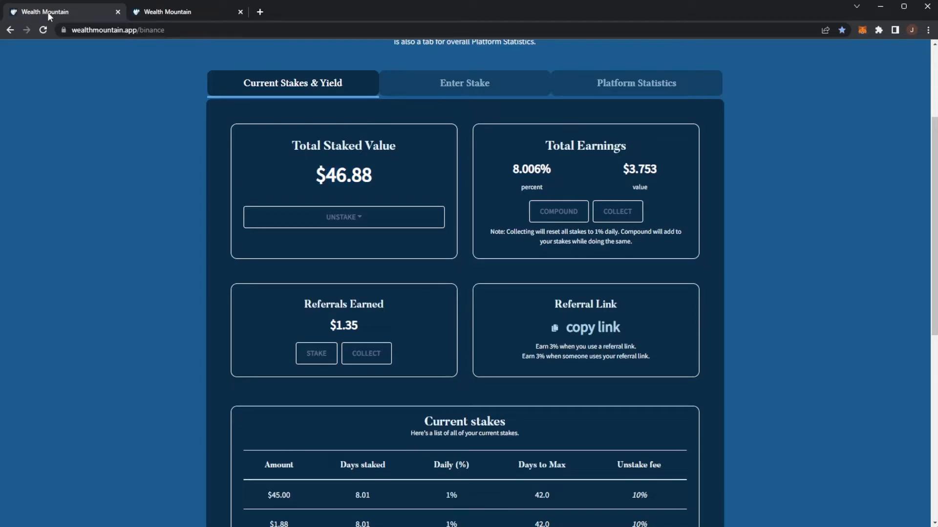
{"action": "left_click", "coordinate": [186, 12]}
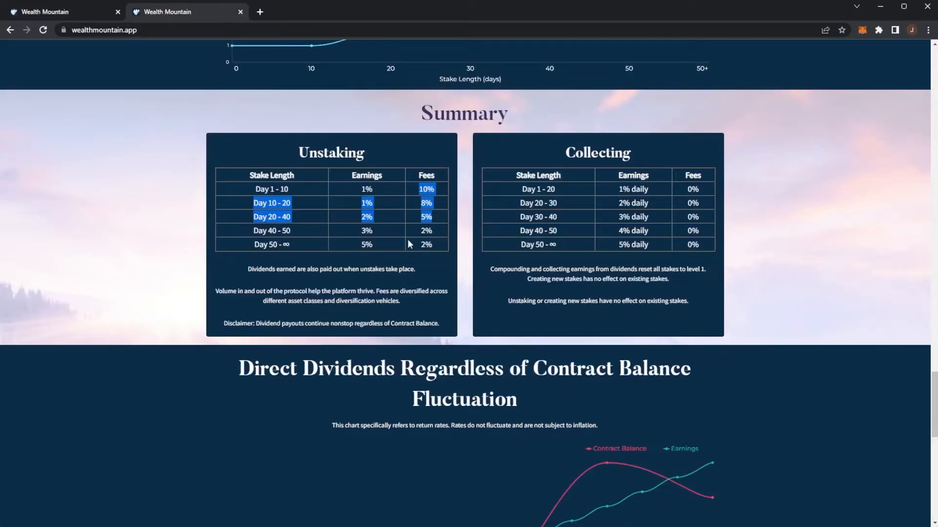
{"action": "scroll", "scroll_direction": "down", "scroll_amount": 3}
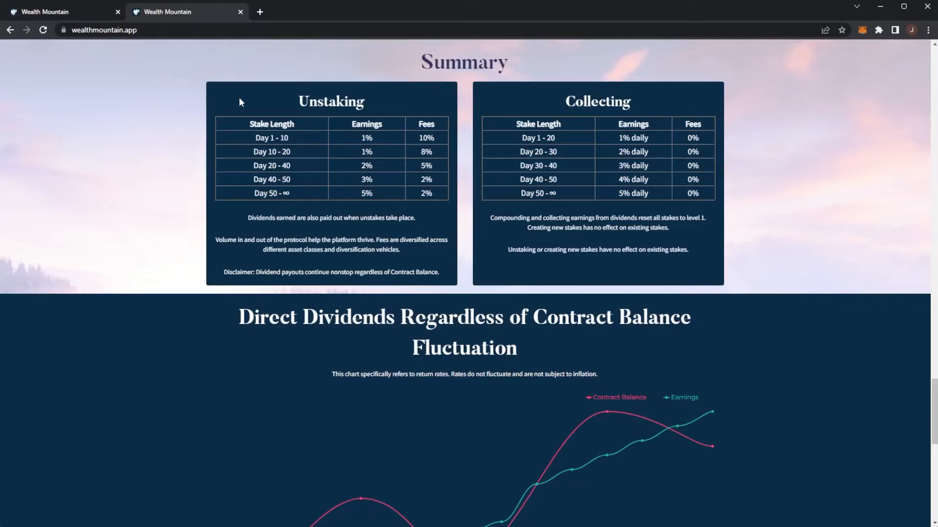
{"action": "scroll", "scroll_direction": "up", "scroll_amount": 3}
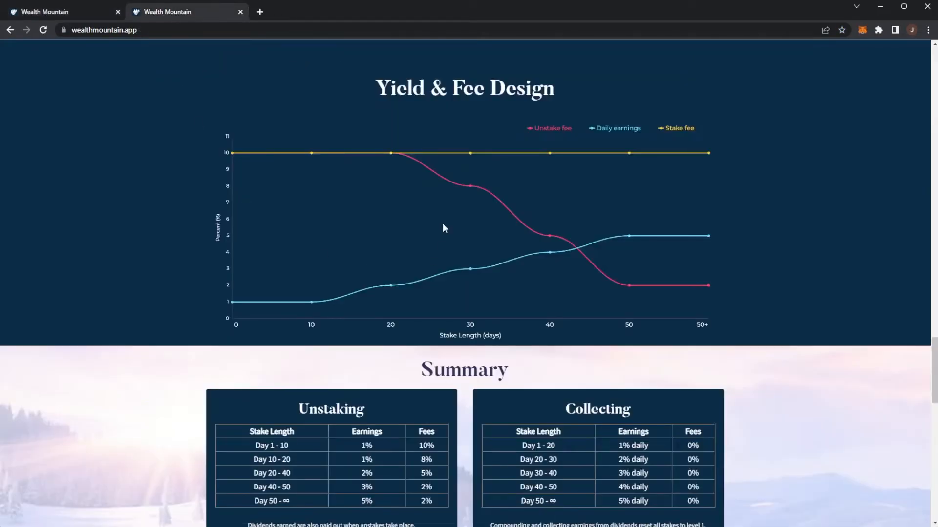
{"action": "scroll", "scroll_direction": "up", "scroll_amount": 3}
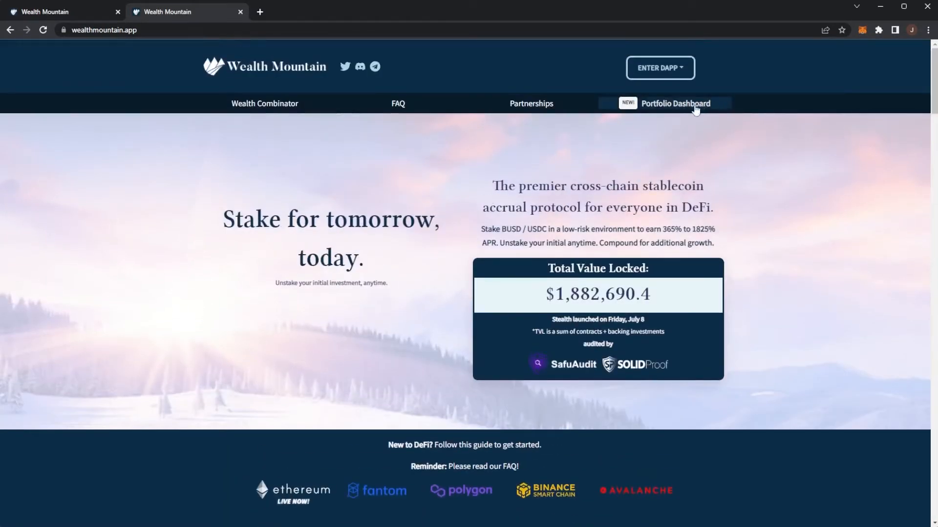
- Open the Portfolio Dashboard showing $1,882,710.25 TVL and $186,519.79 treasury, down to Track Our Holdings
{"action": "left_click", "coordinate": [675, 104]}
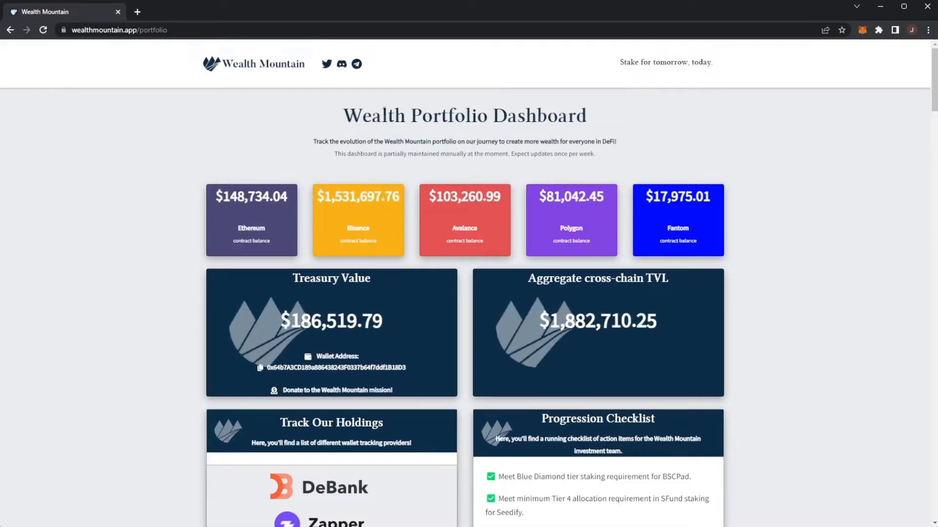
{"action": "left_click_drag", "start_coordinate": [345, 116], "coordinate": [555, 115]}
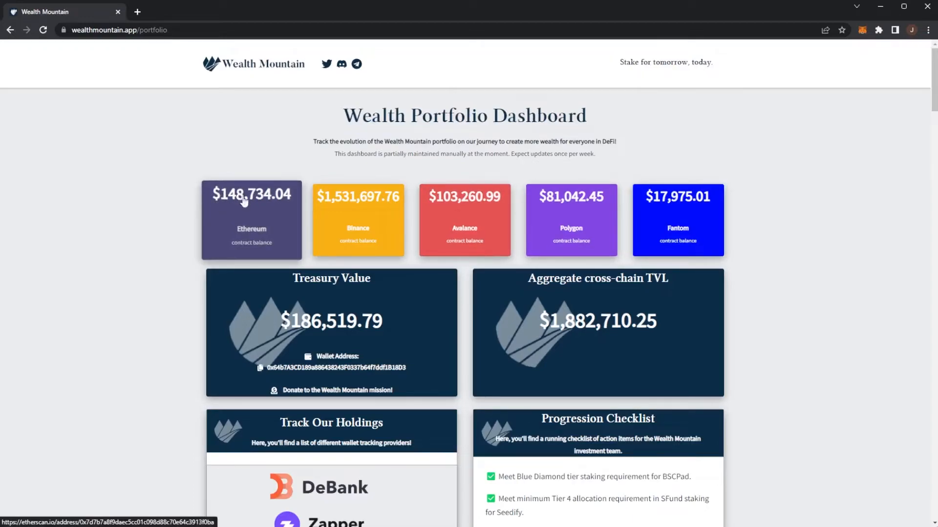
{"action": "mouse_move", "coordinate": [358, 209]}
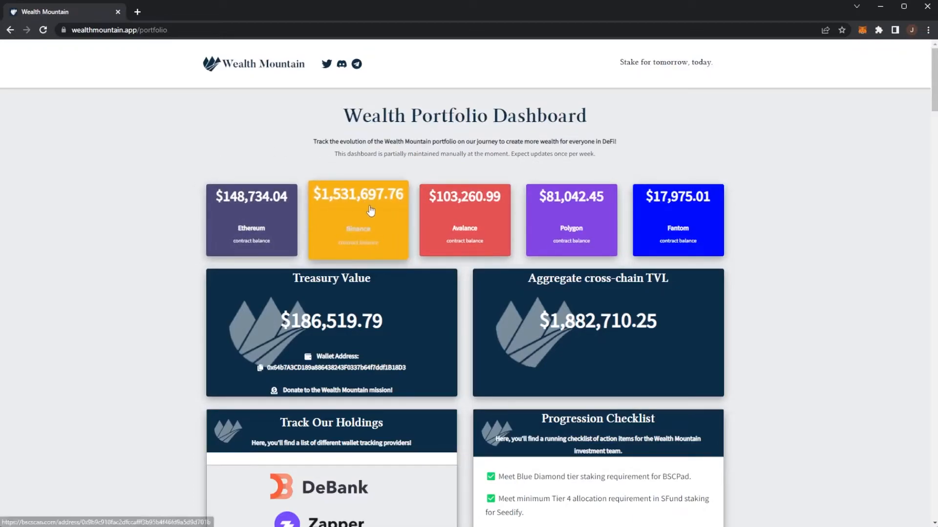
{"action": "mouse_move", "coordinate": [201, 193]}
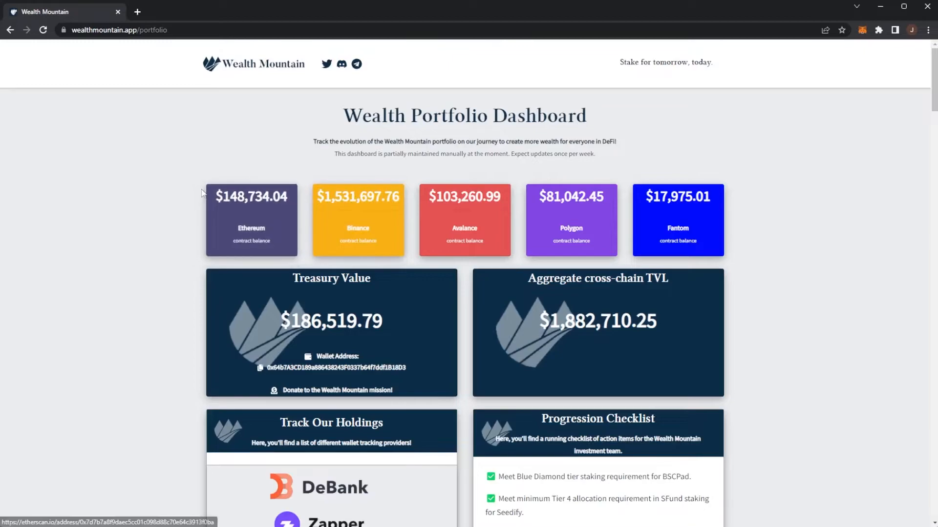
{"action": "mouse_move", "coordinate": [251, 195]}
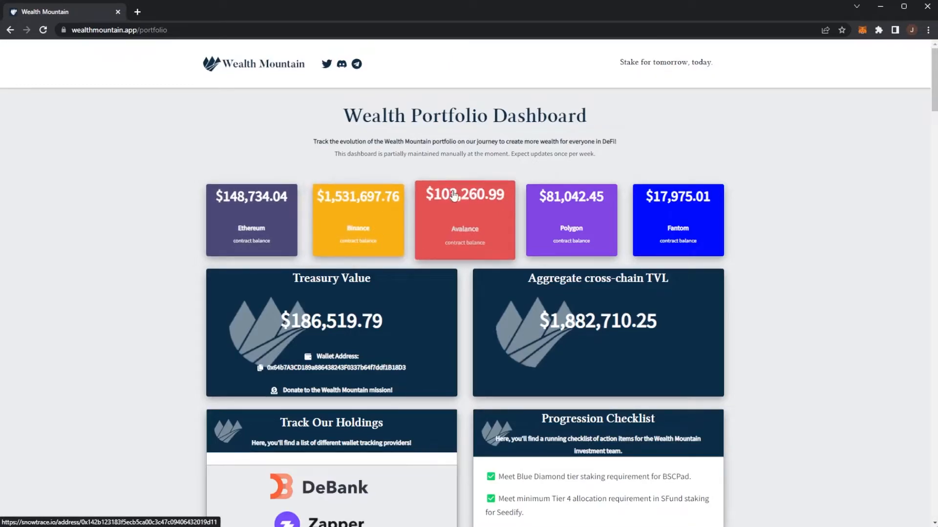
{"action": "mouse_move", "coordinate": [603, 220]}
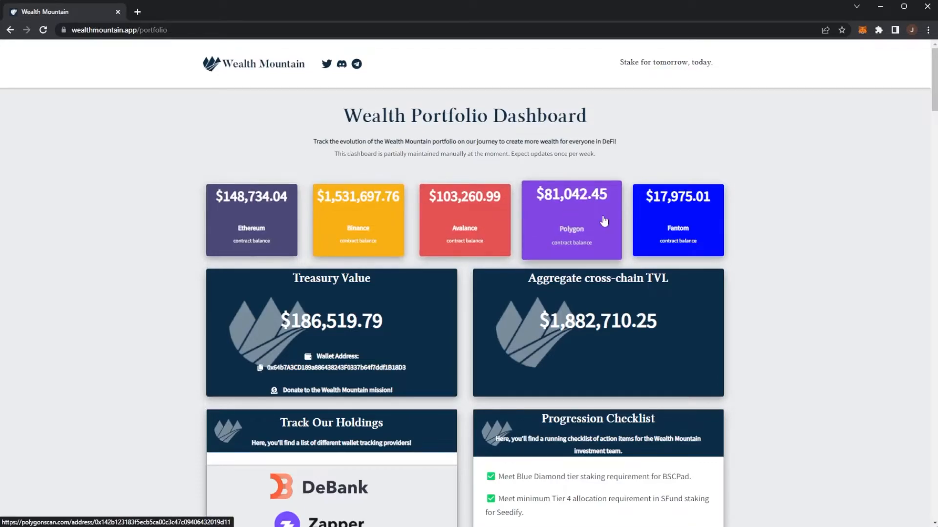
{"action": "mouse_move", "coordinate": [774, 209]}
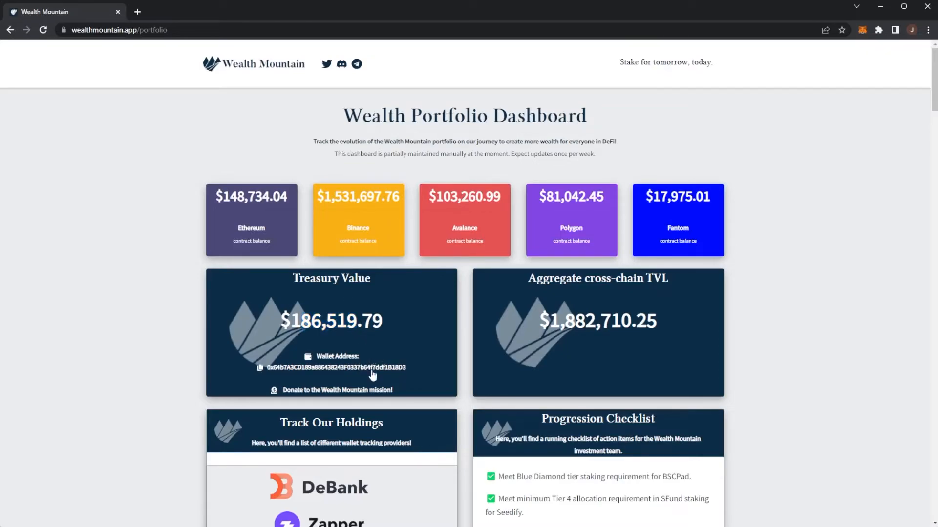
{"action": "mouse_move", "coordinate": [308, 358]}
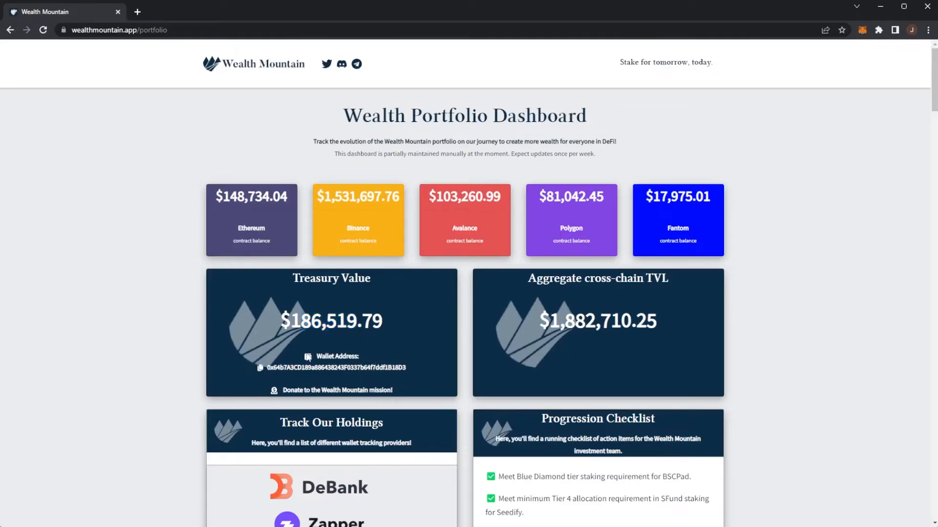
{"action": "scroll", "scroll_direction": "down", "scroll_amount": 3}
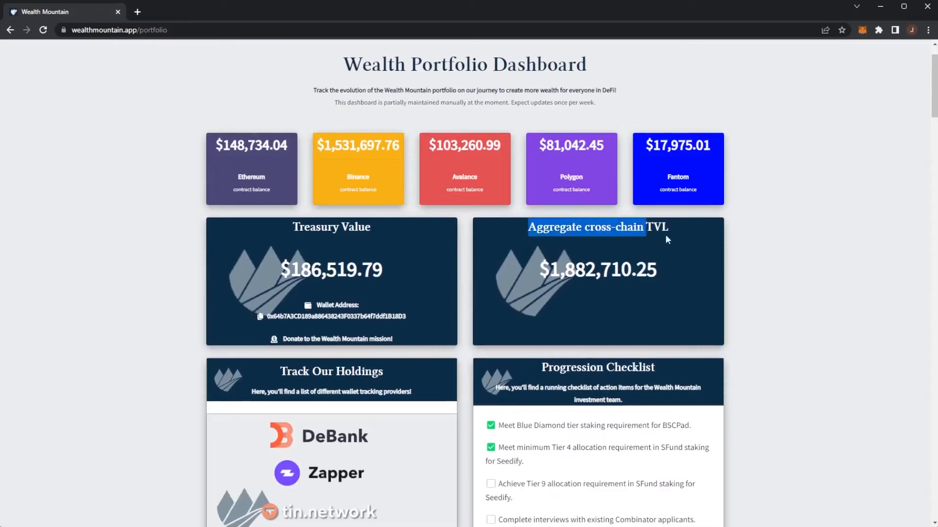
{"action": "left_click", "coordinate": [684, 275]}
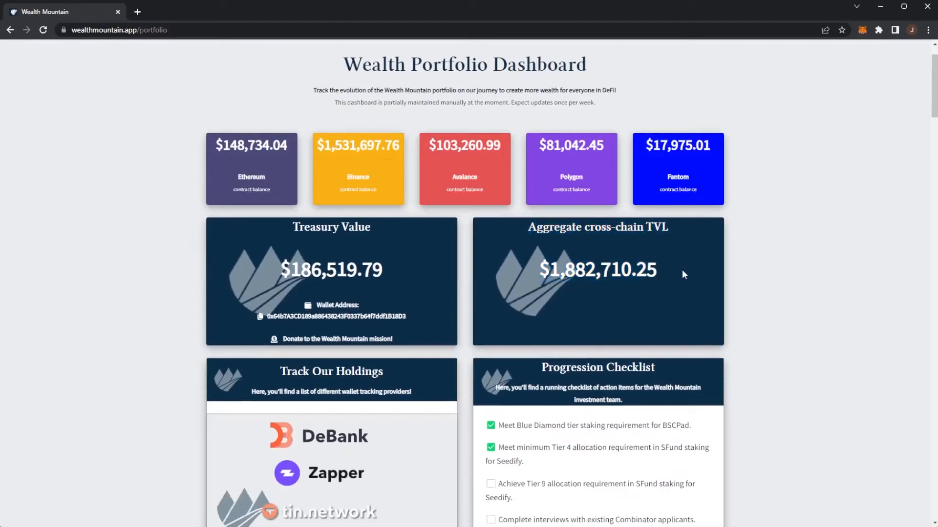
{"action": "mouse_move", "coordinate": [755, 280]}
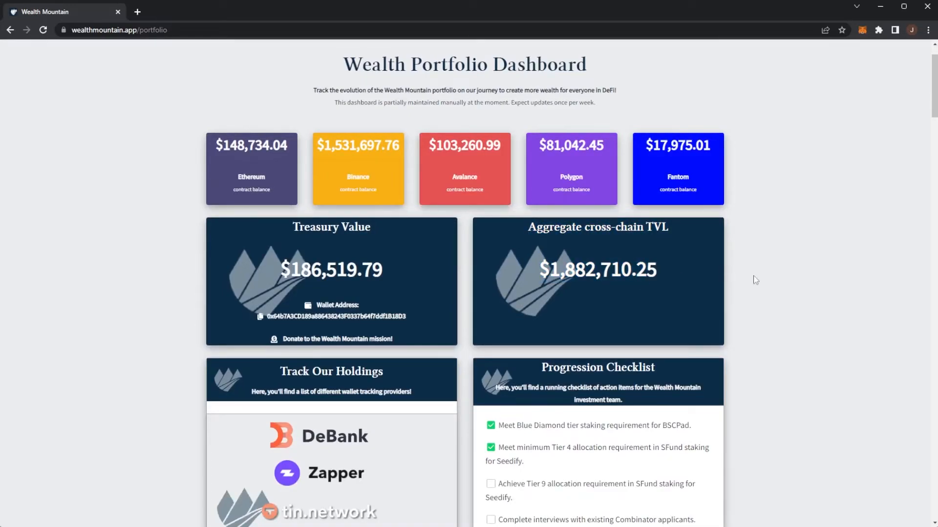
{"action": "scroll", "scroll_direction": "down", "scroll_amount": 3}
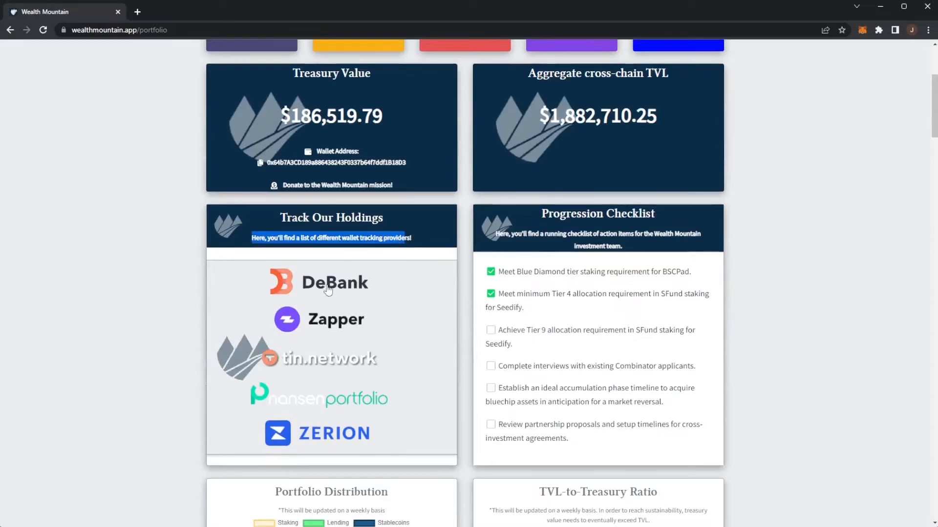
- View the treasury on DeBank filtered to BSC: $31,230 wallet, PancakeSwap, Venus, Seedify positions
{"action": "left_click", "coordinate": [334, 282]}
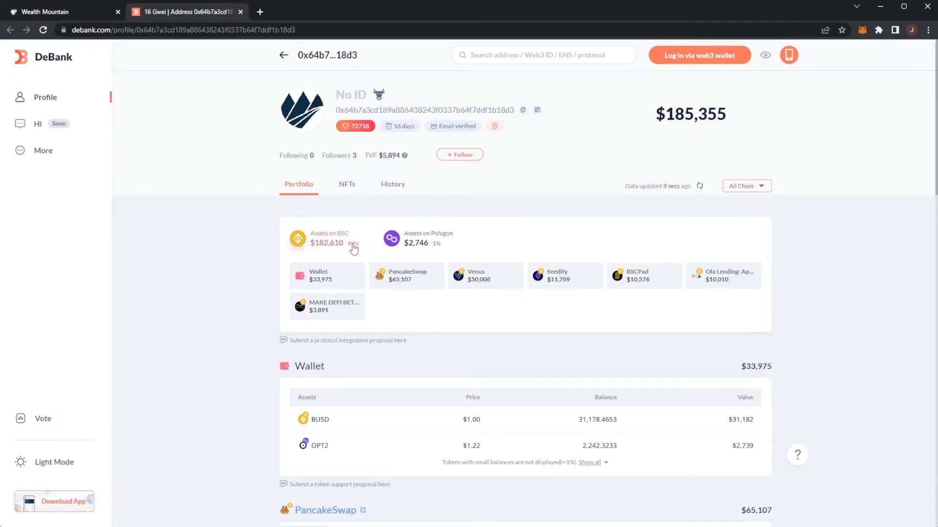
{"action": "left_click", "coordinate": [328, 238]}
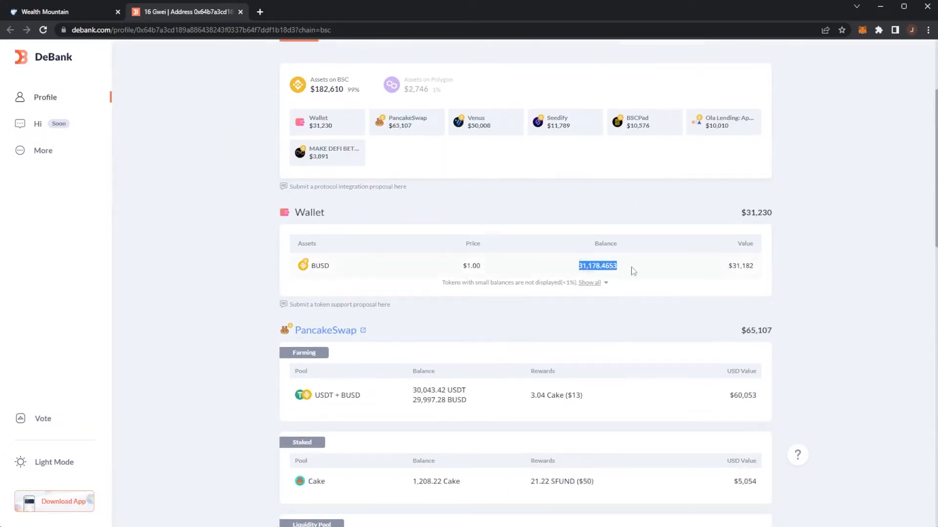
{"action": "scroll", "scroll_direction": "down", "scroll_amount": 3}
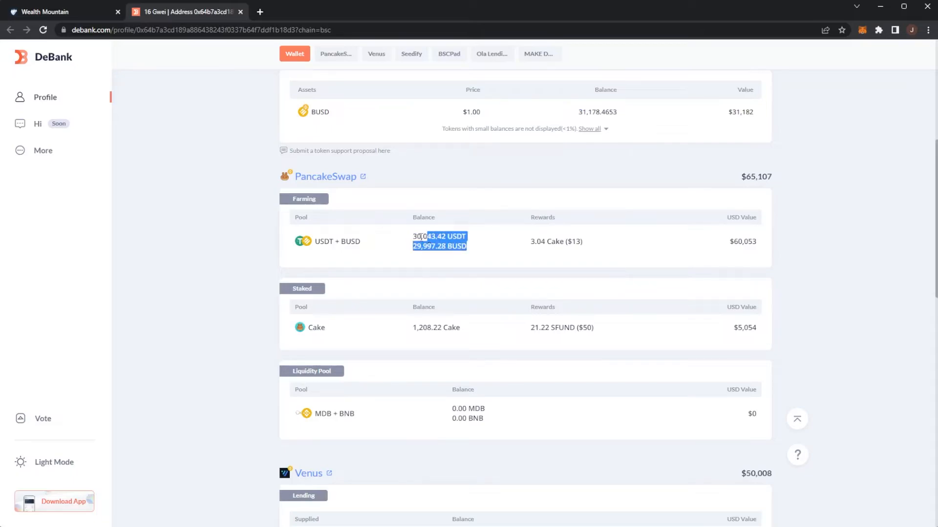
{"action": "scroll", "scroll_direction": "down", "scroll_amount": 3}
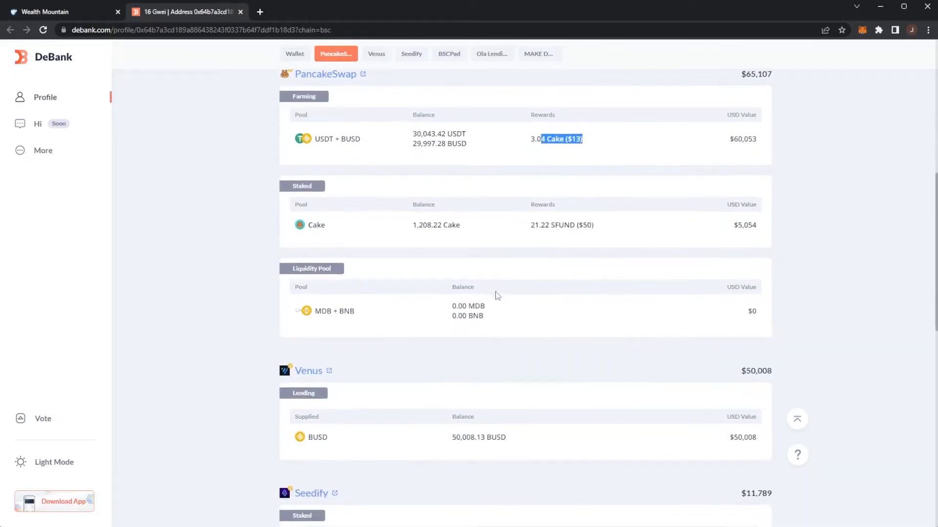
{"action": "scroll", "scroll_direction": "down", "scroll_amount": 3}
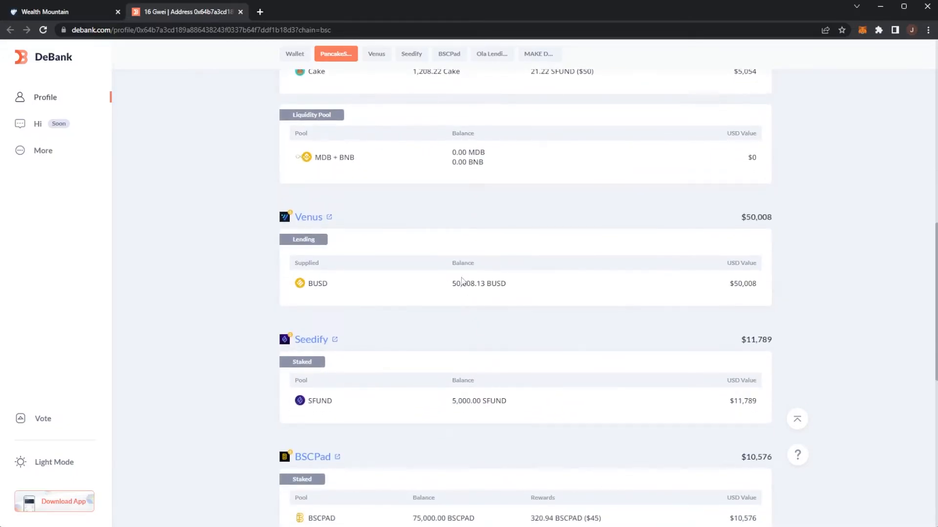
- Return to the top of the DeBank profile and switch back to the Wealth Mountain dashboard
{"action": "left_click", "coordinate": [411, 54]}
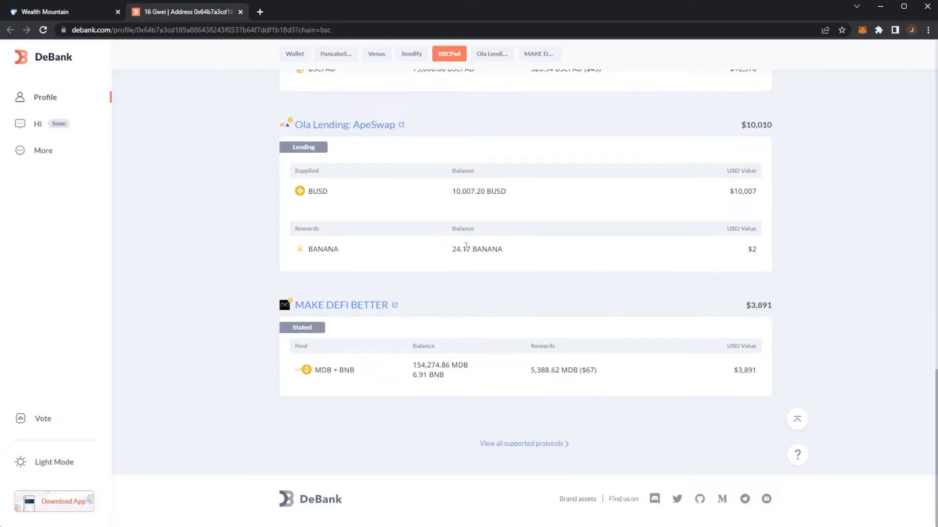
{"action": "scroll", "scroll_direction": "up", "scroll_amount": 3}
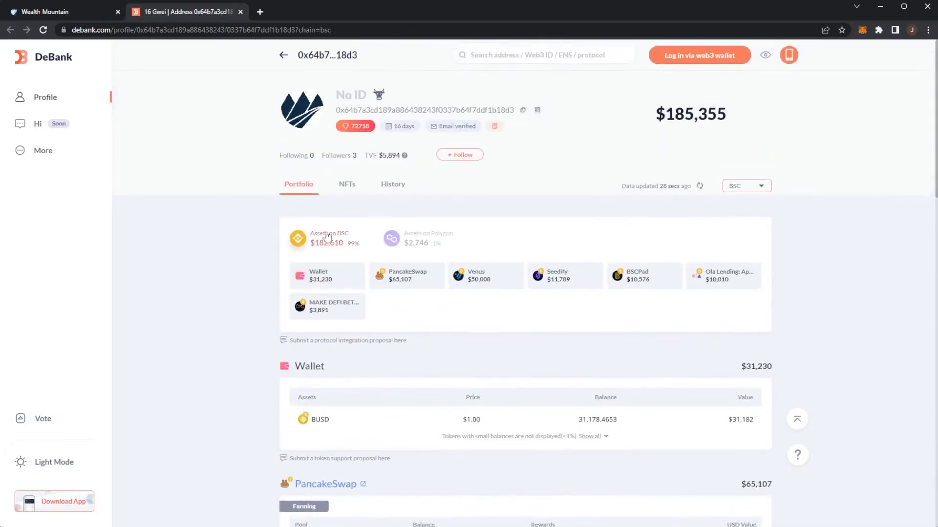
{"action": "left_click", "coordinate": [59, 11]}
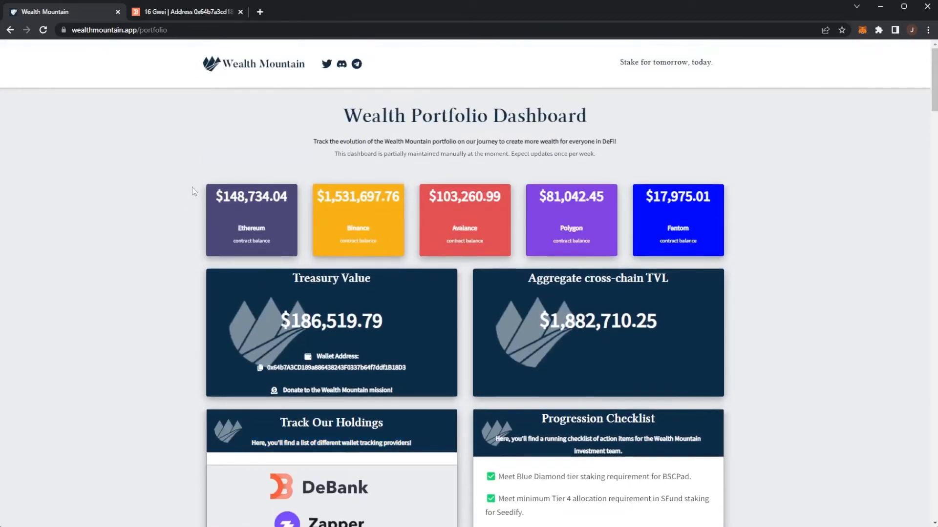
{"action": "mouse_move", "coordinate": [386, 361]}
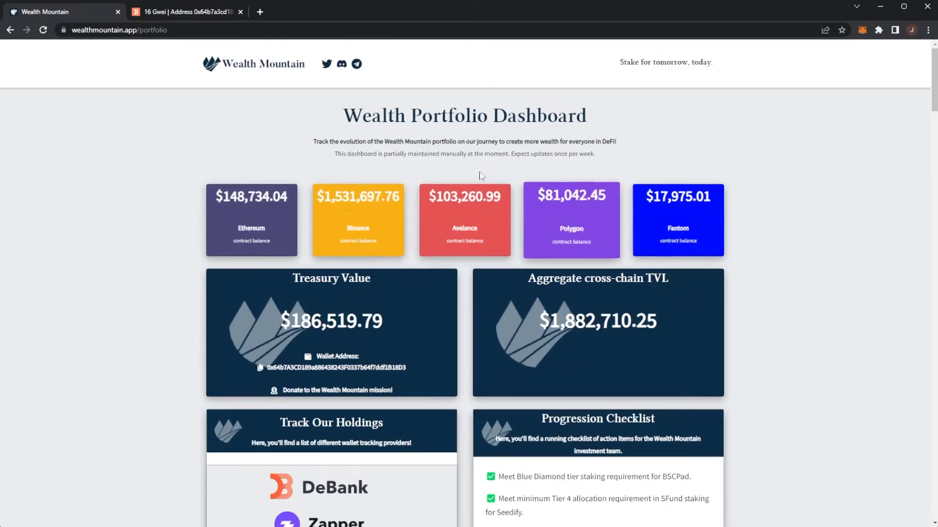
- Scroll to the progression checklist, portfolio distribution and TVL-to-treasury charts
{"action": "scroll", "scroll_direction": "down", "scroll_amount": 3}
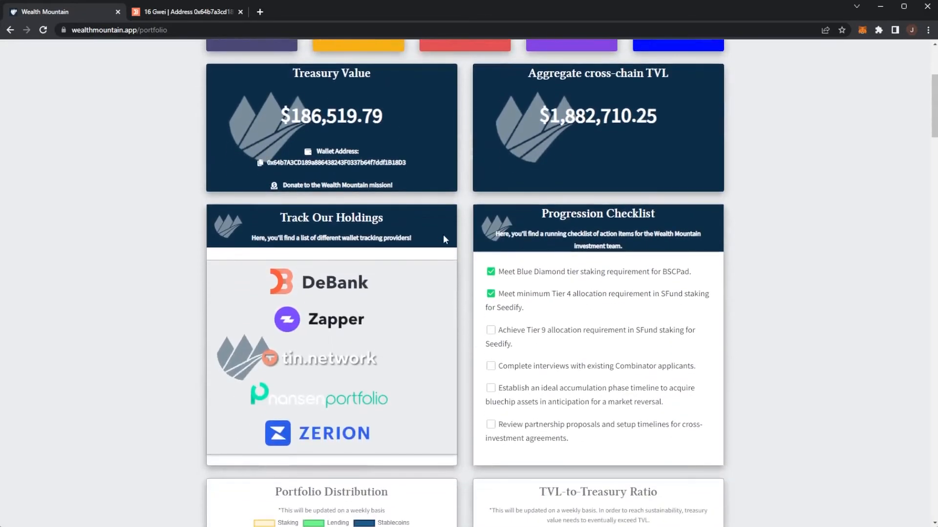
{"action": "mouse_move", "coordinate": [489, 220]}
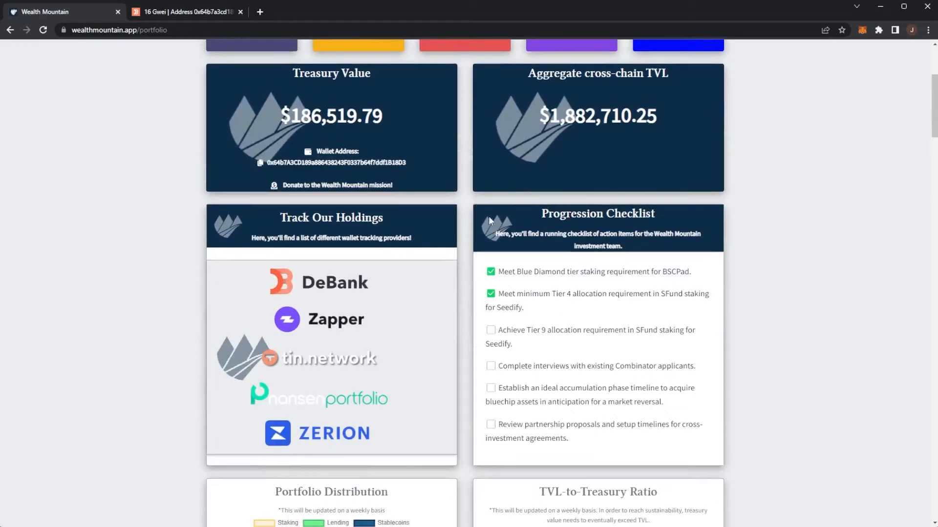
{"action": "scroll", "scroll_direction": "down", "scroll_amount": 3}
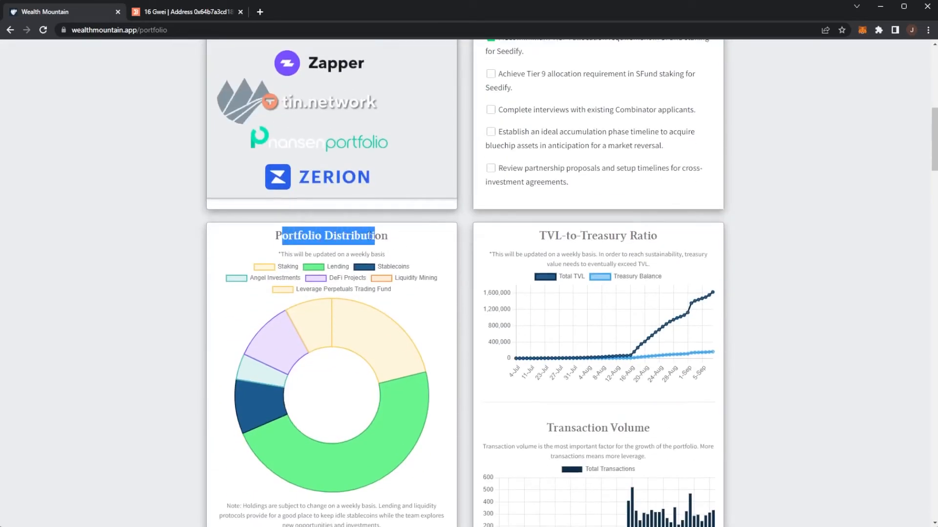
{"action": "mouse_move", "coordinate": [393, 412]}
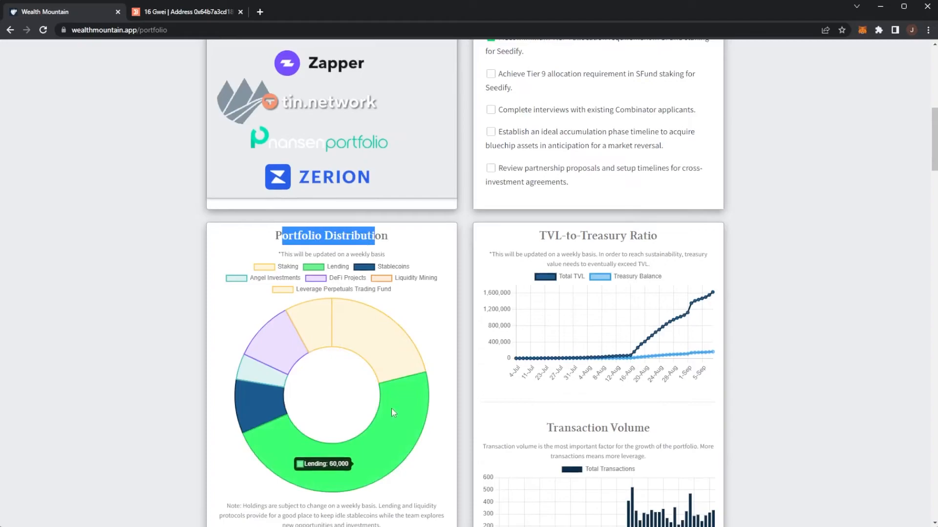
{"action": "mouse_move", "coordinate": [317, 324]}
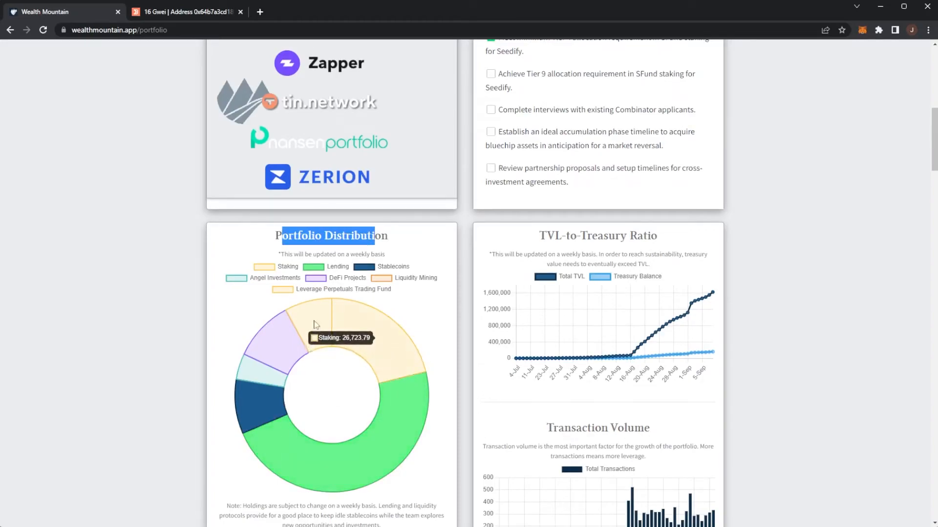
{"action": "mouse_move", "coordinate": [273, 339]}
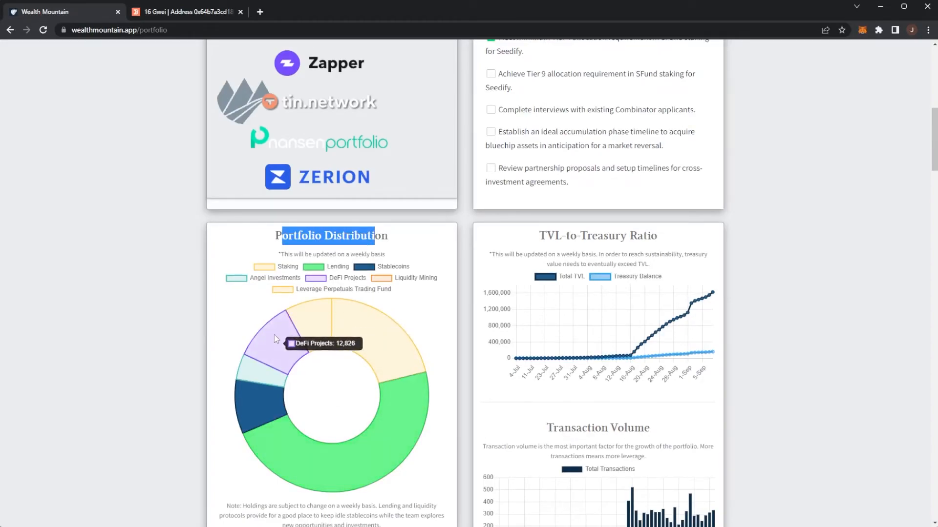
{"action": "mouse_move", "coordinate": [249, 401]}
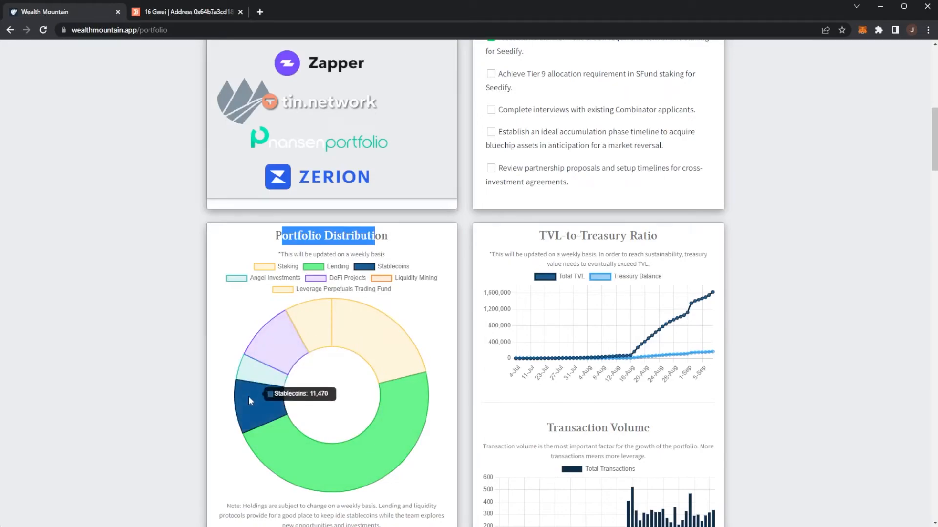
- Scroll past Transaction Volume to Launchpad Qualifications and the Seedify active investment
{"action": "scroll", "scroll_direction": "down", "scroll_amount": 3}
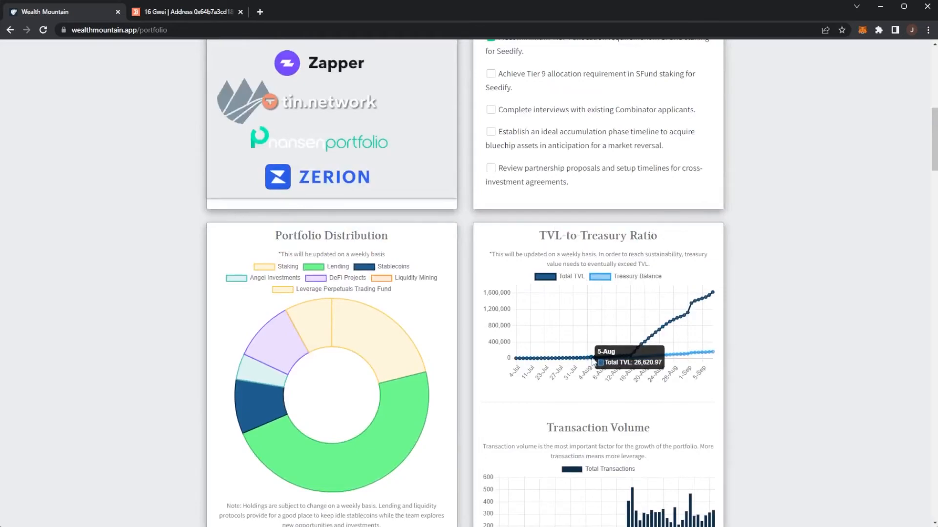
{"action": "mouse_move", "coordinate": [606, 361]}
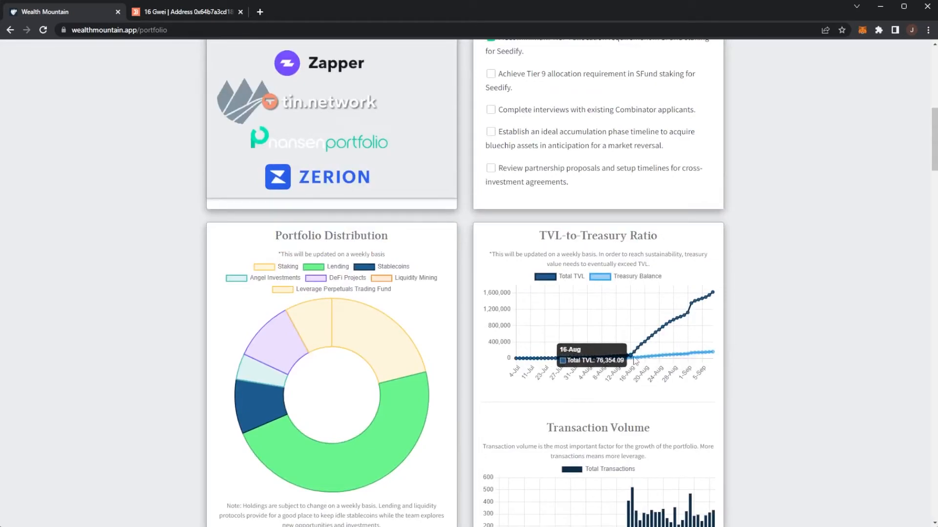
{"action": "mouse_move", "coordinate": [691, 359]}
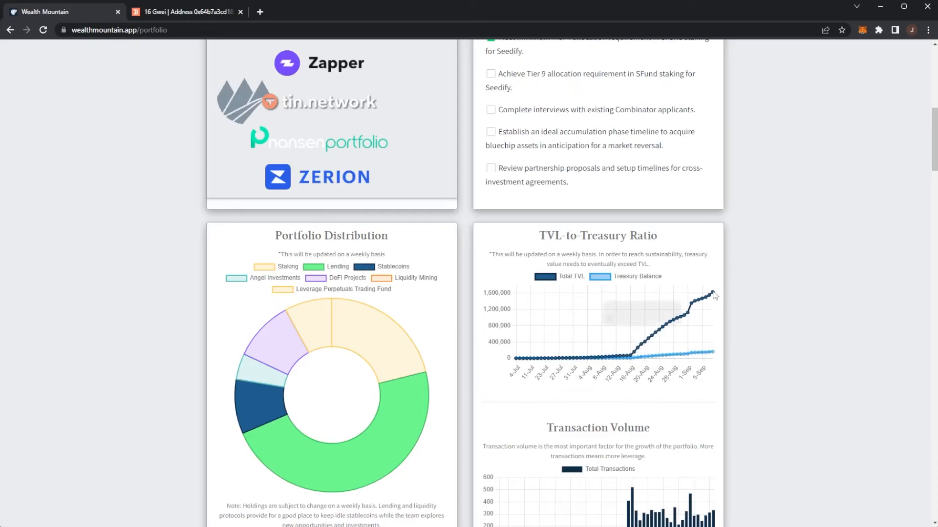
{"action": "scroll", "scroll_direction": "down", "scroll_amount": 3}
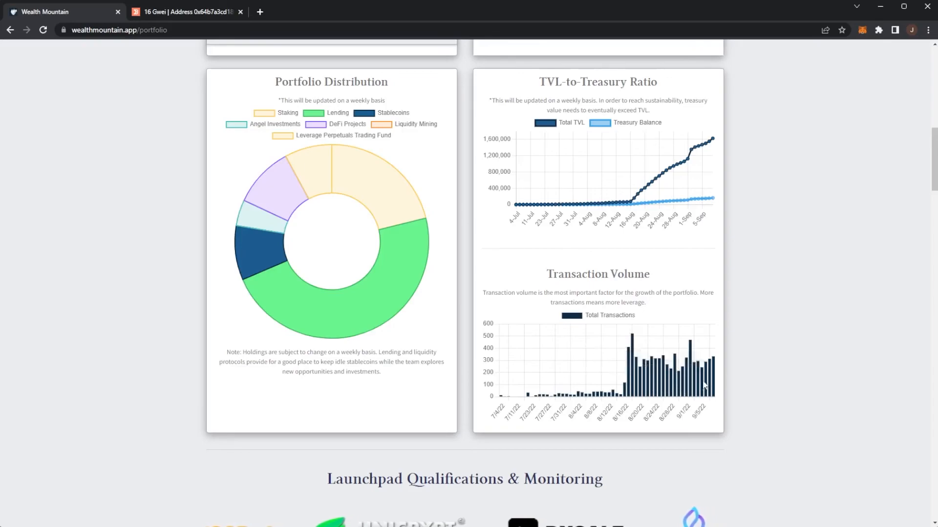
{"action": "scroll", "scroll_direction": "down", "scroll_amount": 3}
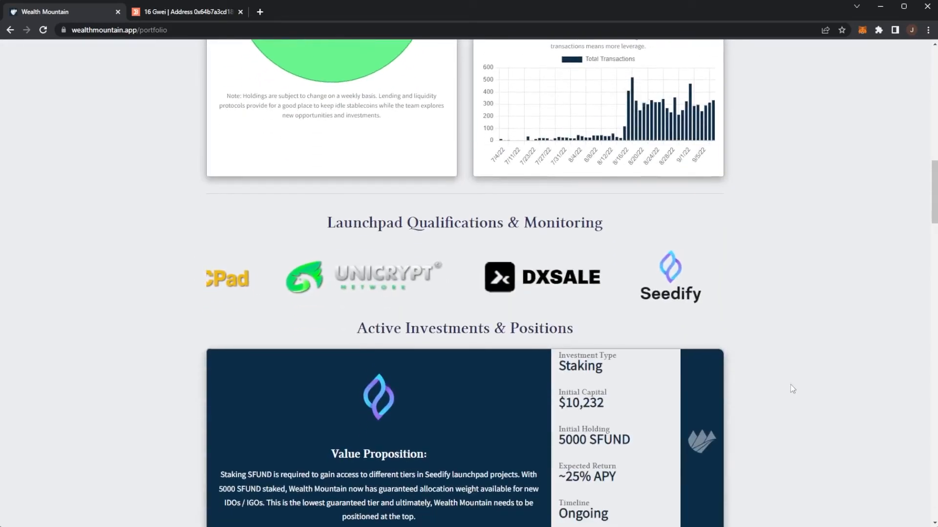
- Scroll through Active Investments down to the PancakeSwap 28124 USDT-BUSD LP card and footer
{"action": "scroll", "scroll_direction": "down", "scroll_amount": 3}
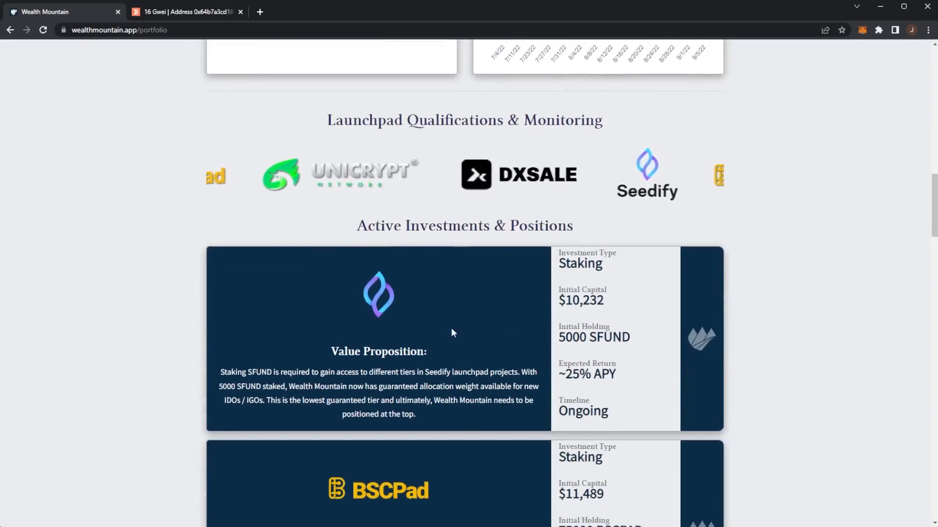
{"action": "scroll", "scroll_direction": "down", "scroll_amount": 3}
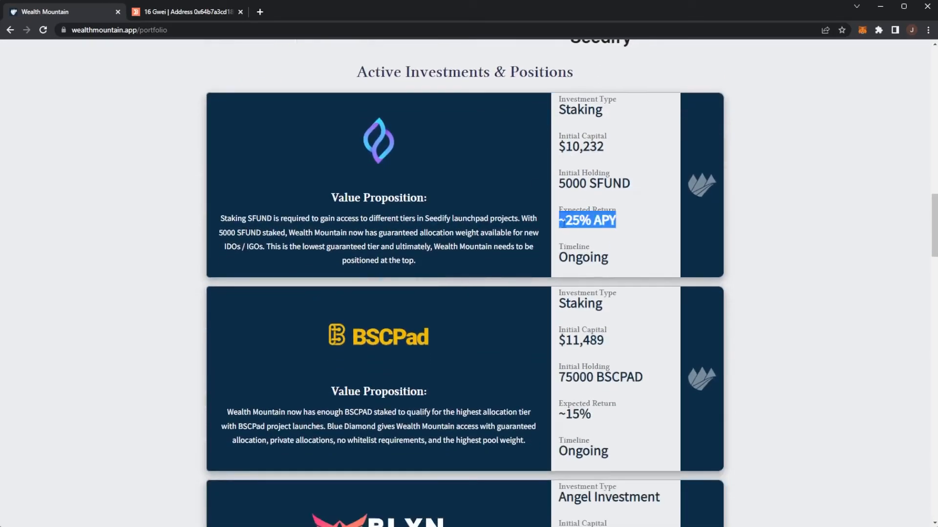
{"action": "scroll", "scroll_direction": "down", "scroll_amount": 3}
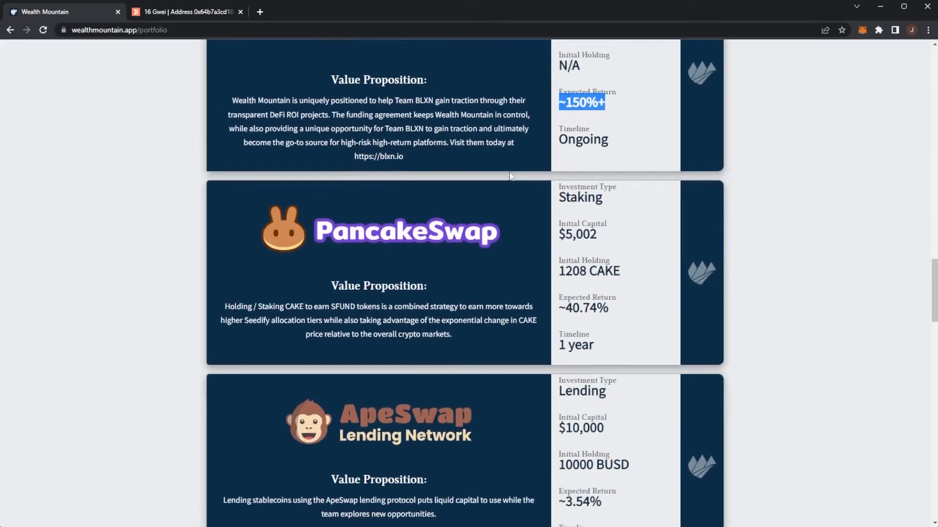
{"action": "scroll", "scroll_direction": "down", "scroll_amount": 3}
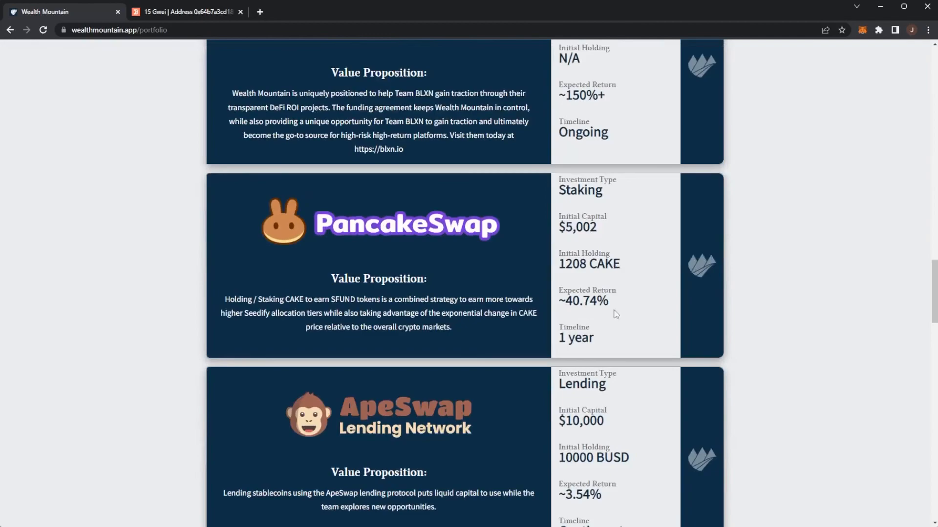
{"action": "scroll", "scroll_direction": "down", "scroll_amount": 3}
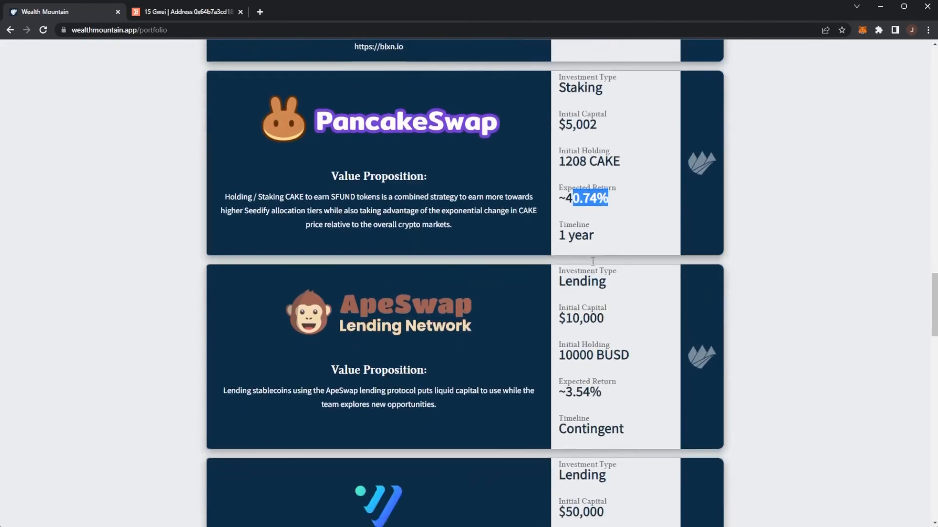
{"action": "scroll", "scroll_direction": "down", "scroll_amount": 3}
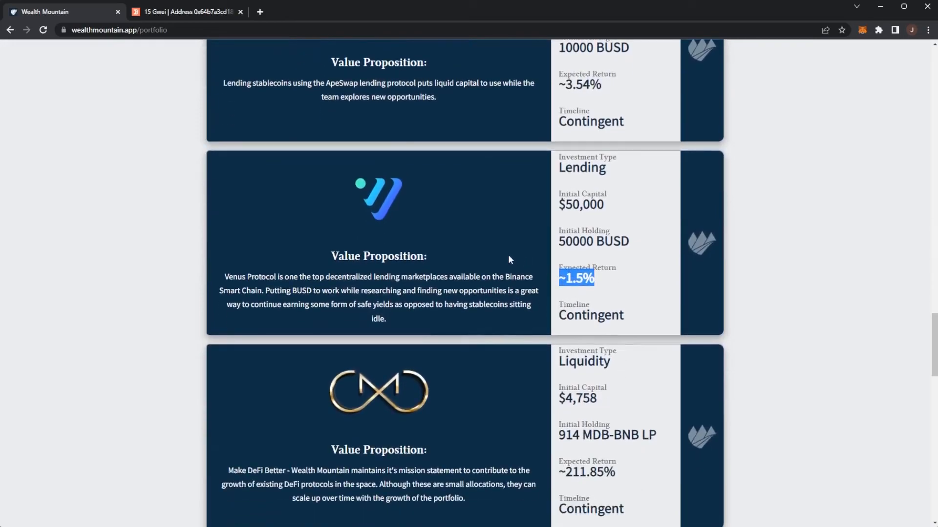
{"action": "scroll", "scroll_direction": "down", "scroll_amount": 3}
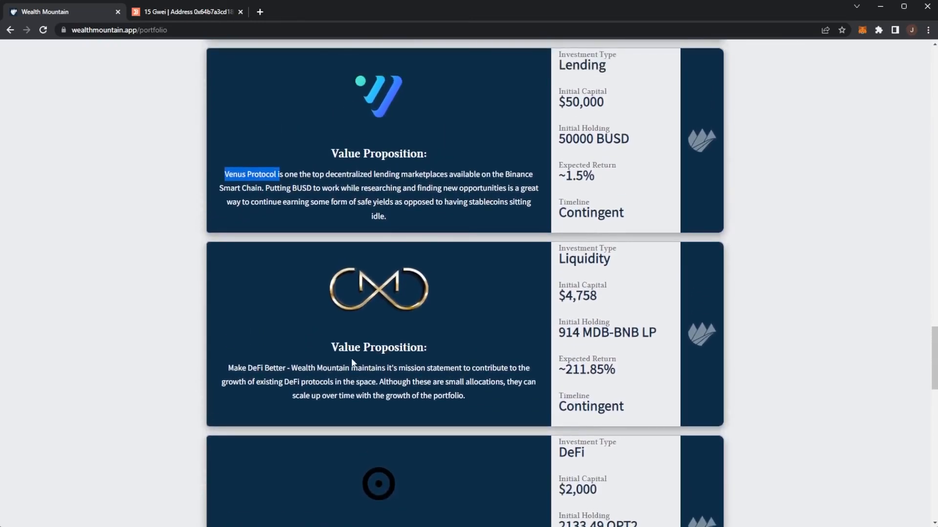
{"action": "scroll", "scroll_direction": "down", "scroll_amount": 3}
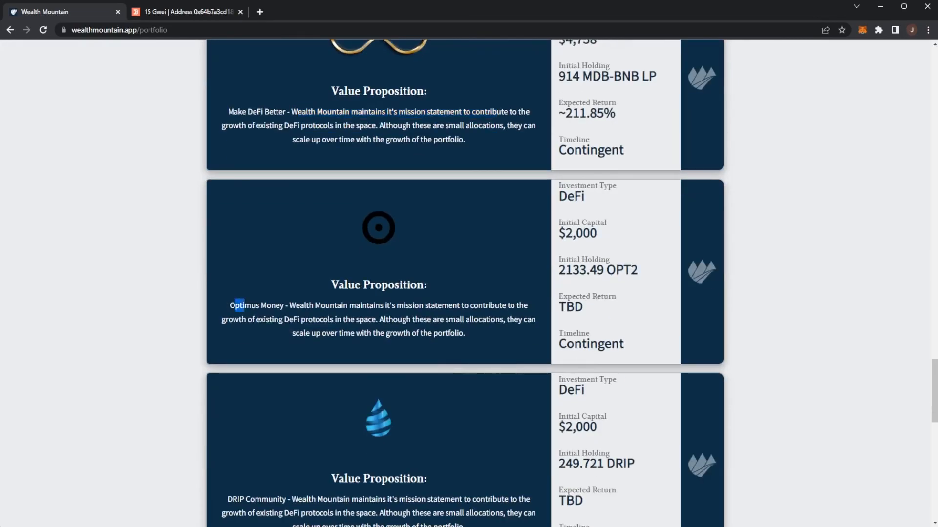
{"action": "scroll", "scroll_direction": "down", "scroll_amount": 3}
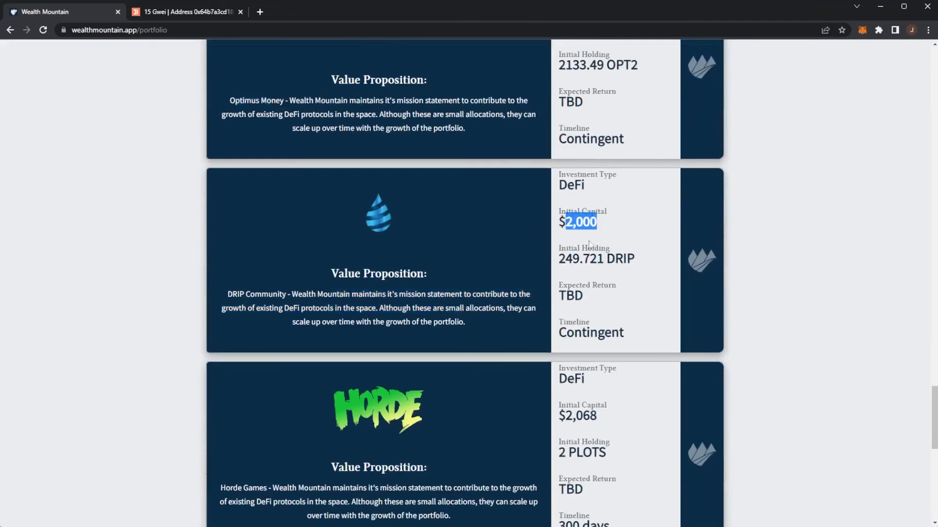
{"action": "scroll", "scroll_direction": "down", "scroll_amount": 3}
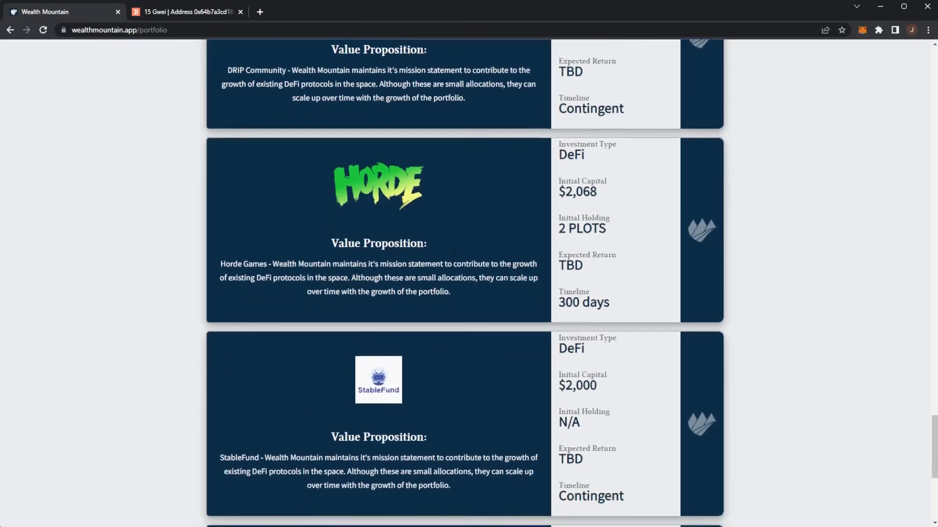
{"action": "scroll", "scroll_direction": "down", "scroll_amount": 3}
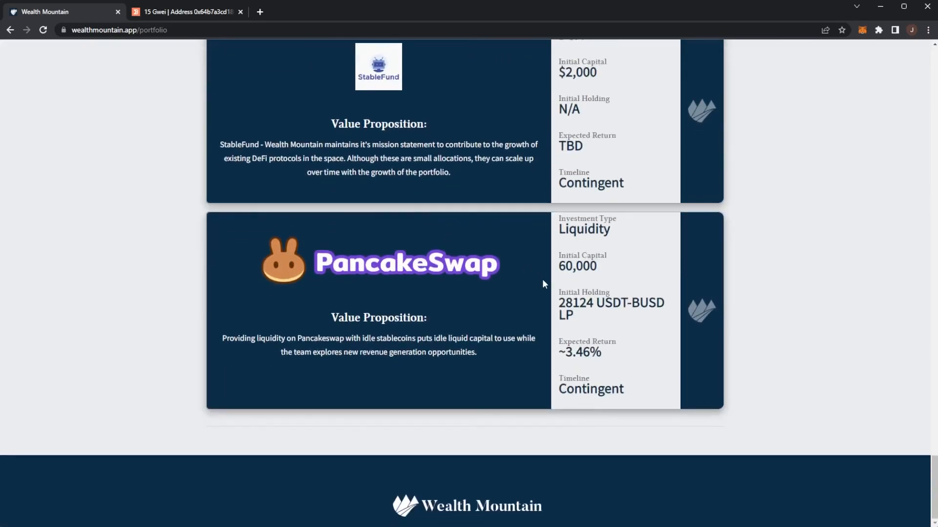
{"action": "mouse_move", "coordinate": [538, 277]}
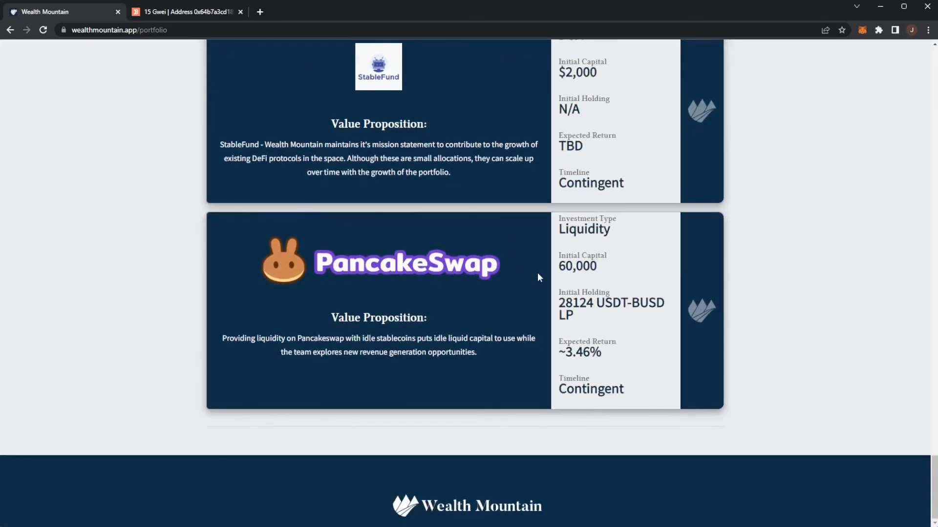
{"action": "scroll", "scroll_direction": "up", "scroll_amount": 3}
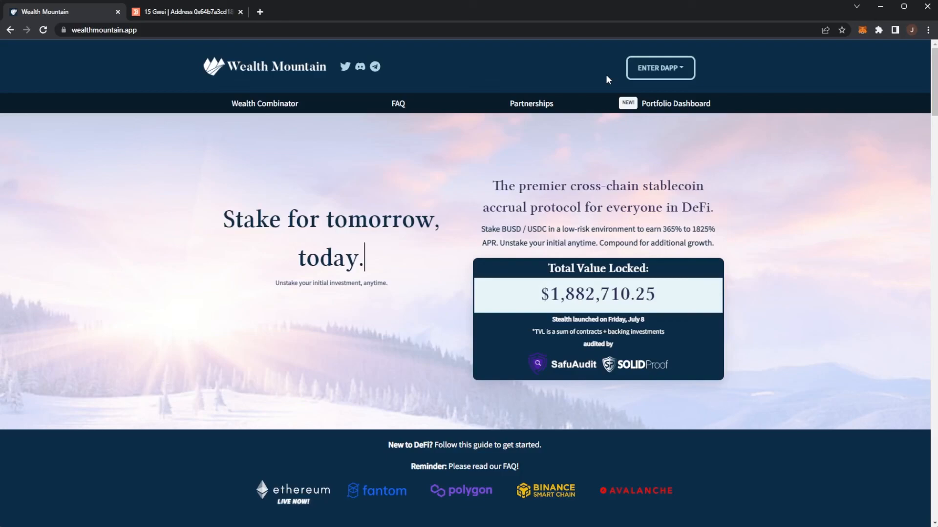
{"action": "mouse_move", "coordinate": [517, 278]}
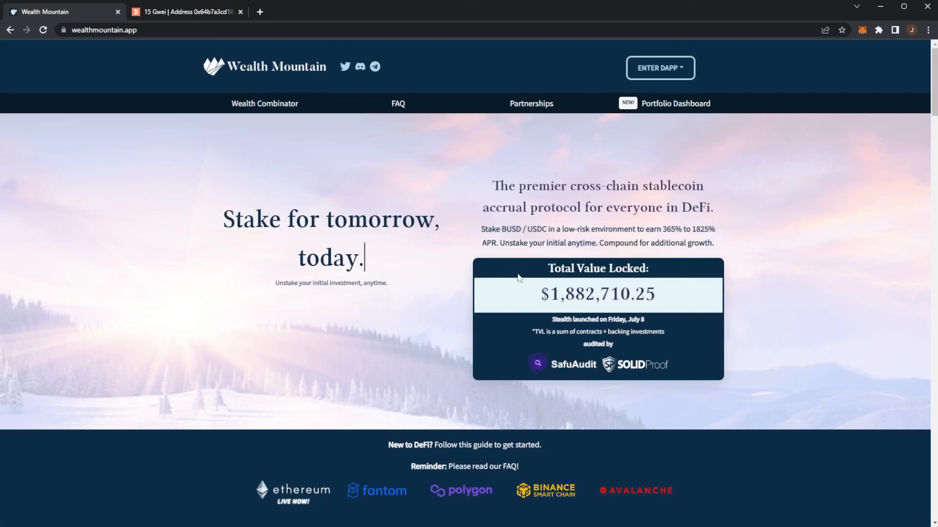